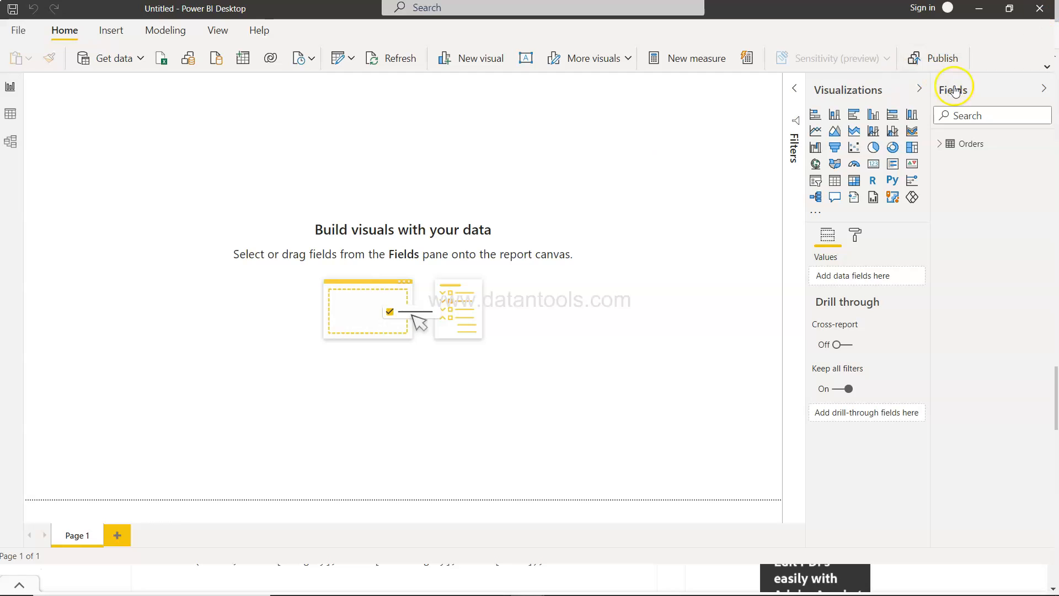
# Step: Expand the Orders table and browse its 8,399 rows in Data view
pyautogui.click(968, 144)
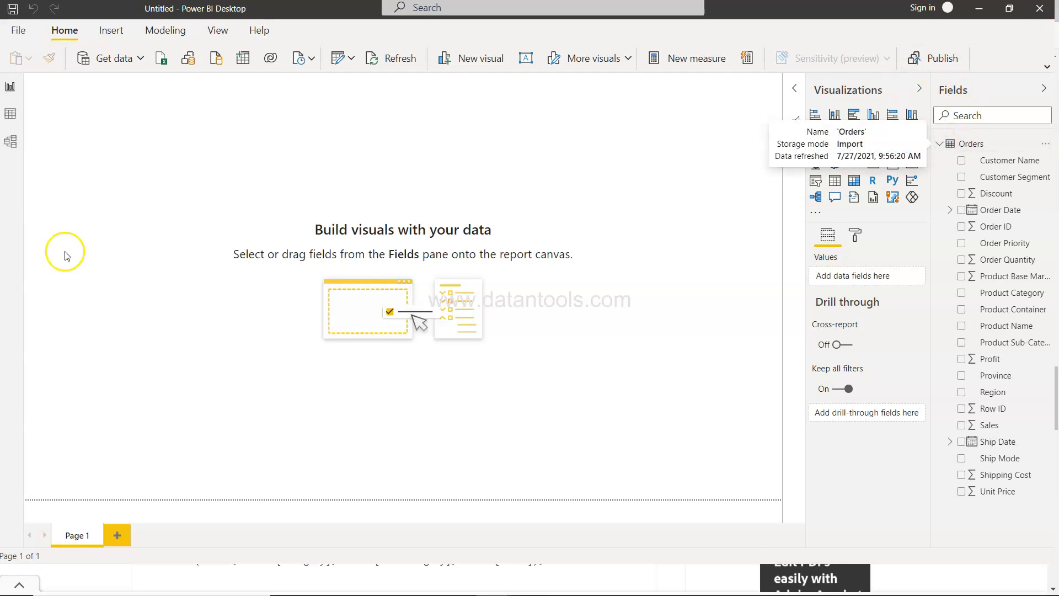
pyautogui.moveTo(10, 114)
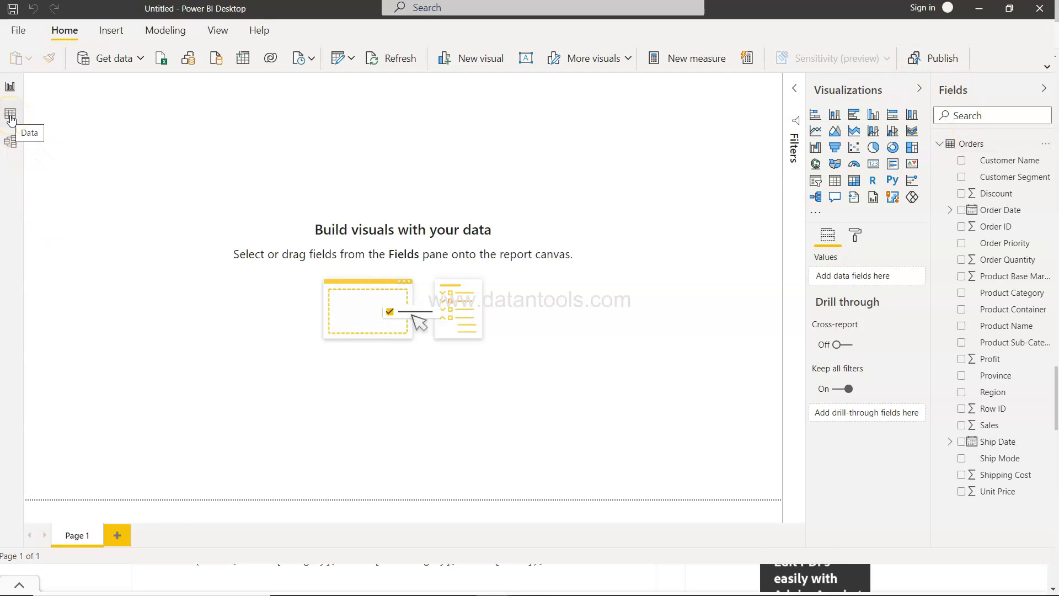
pyautogui.click(9, 114)
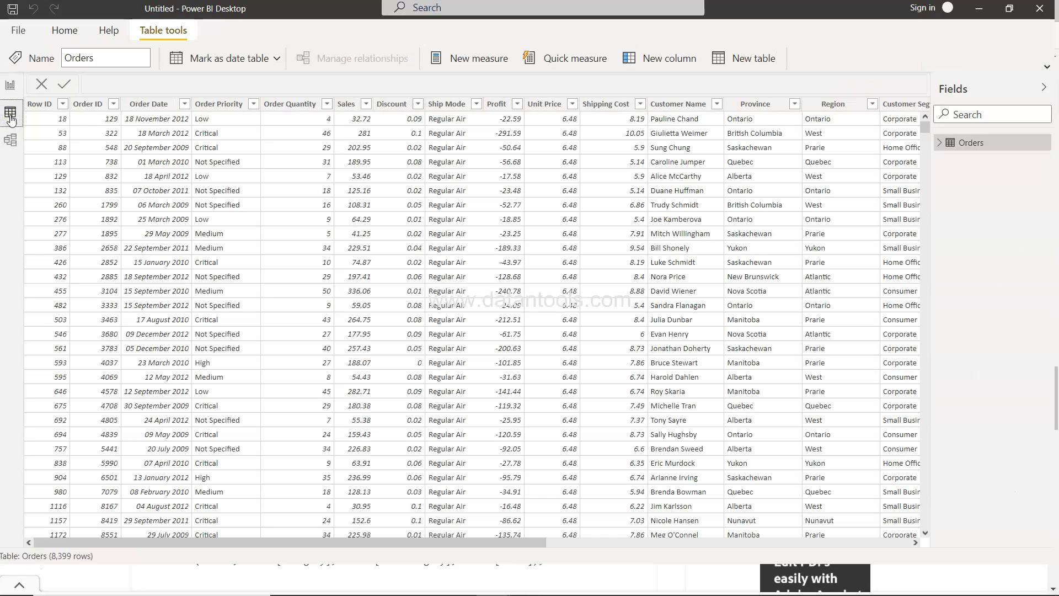
pyautogui.moveTo(160, 133)
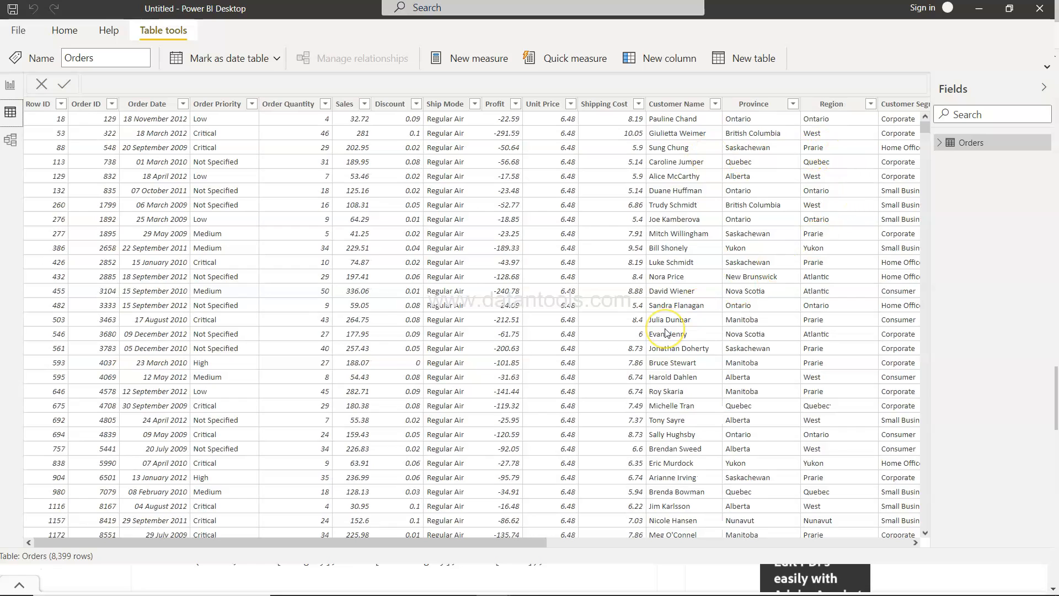
pyautogui.moveTo(669, 334)
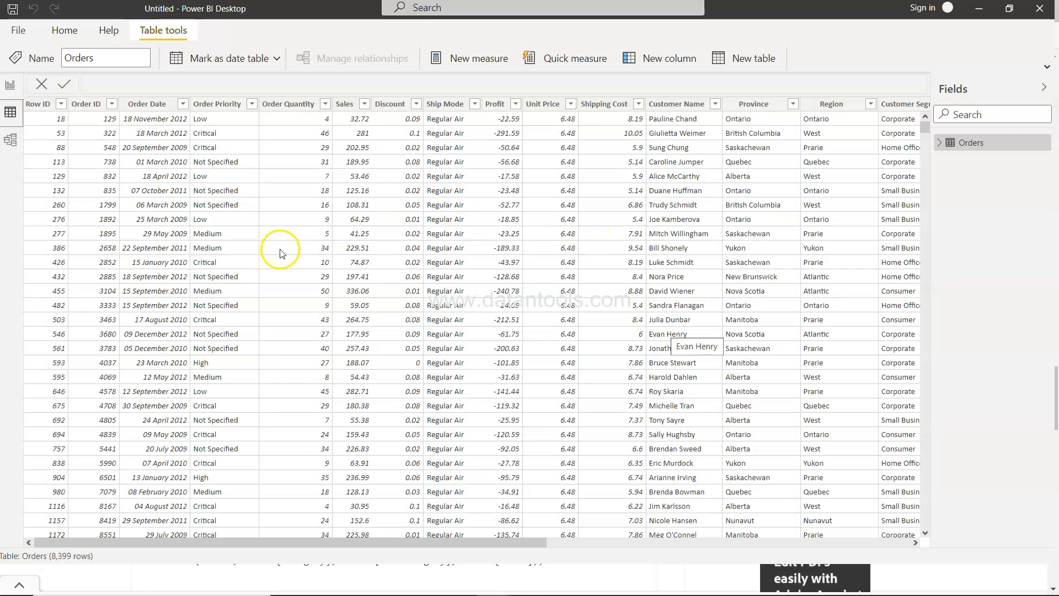
pyautogui.moveTo(213, 132)
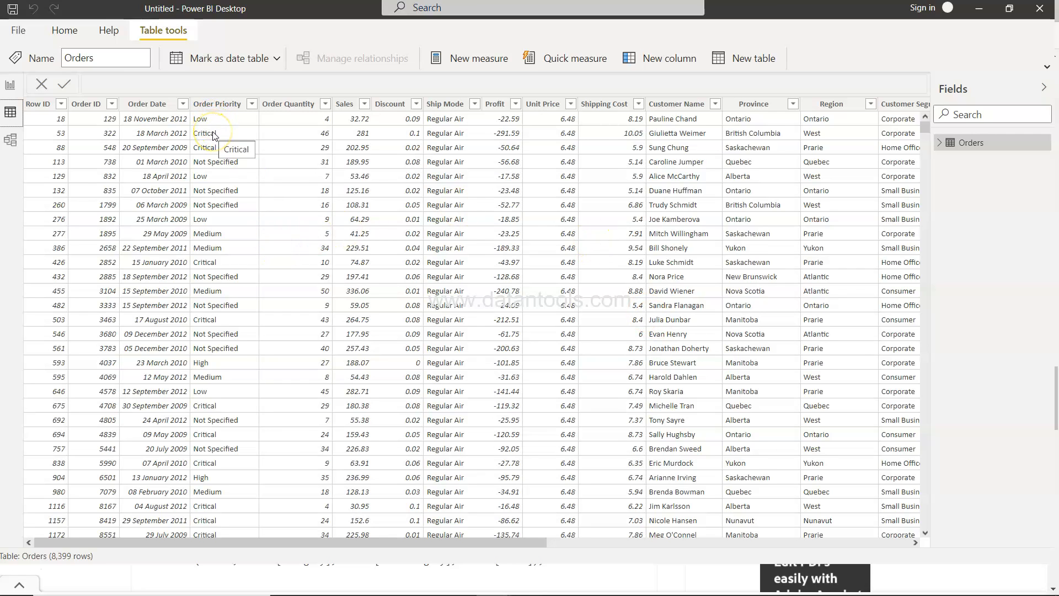
pyautogui.moveTo(367, 115)
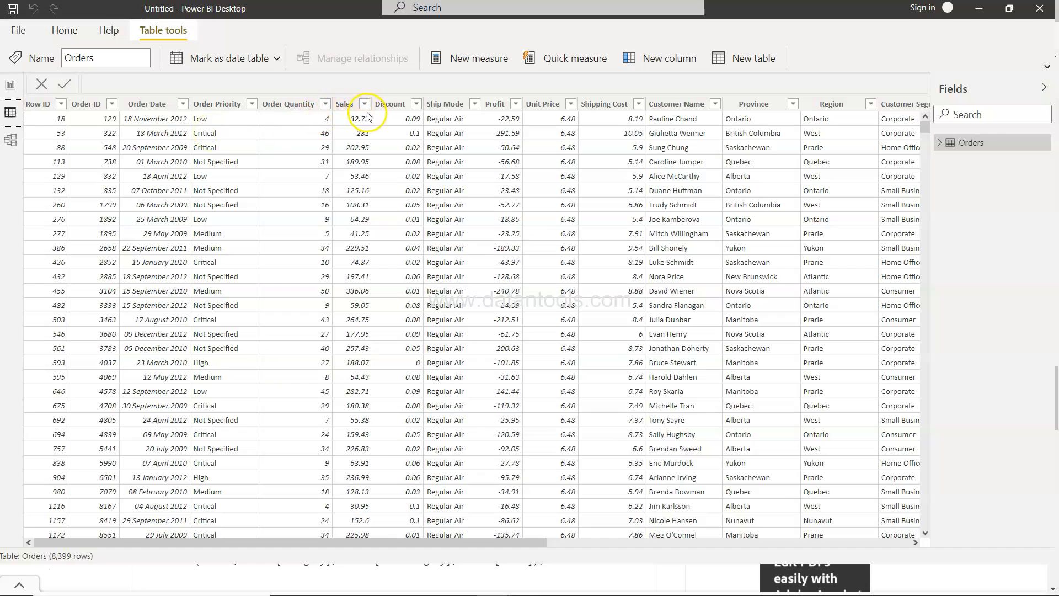
pyautogui.moveTo(359, 158)
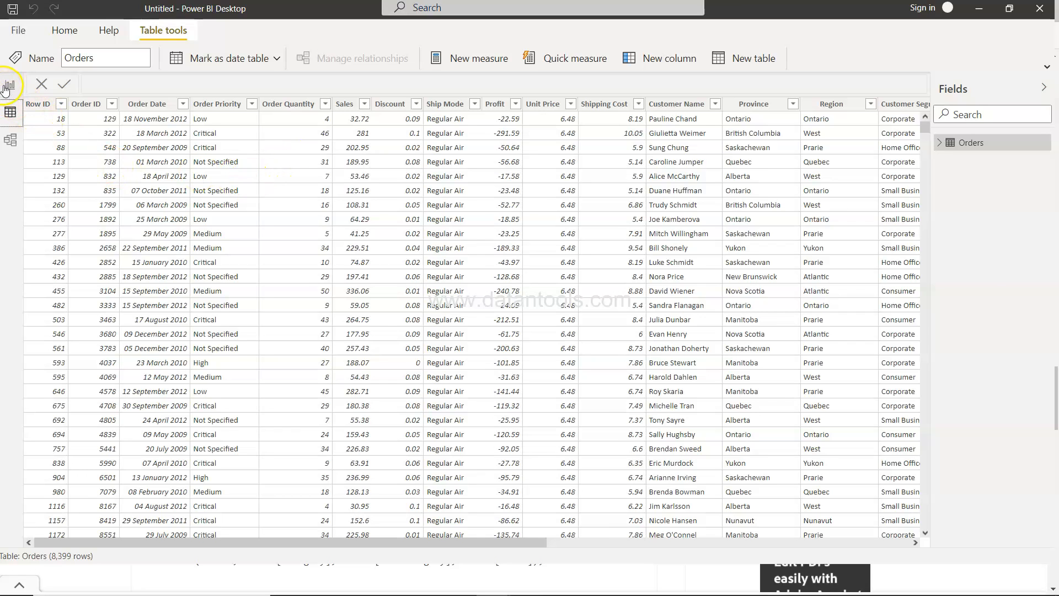
# Step: Return to the report page, collapse the Orders fields, and show the Modeling commands
pyautogui.click(11, 87)
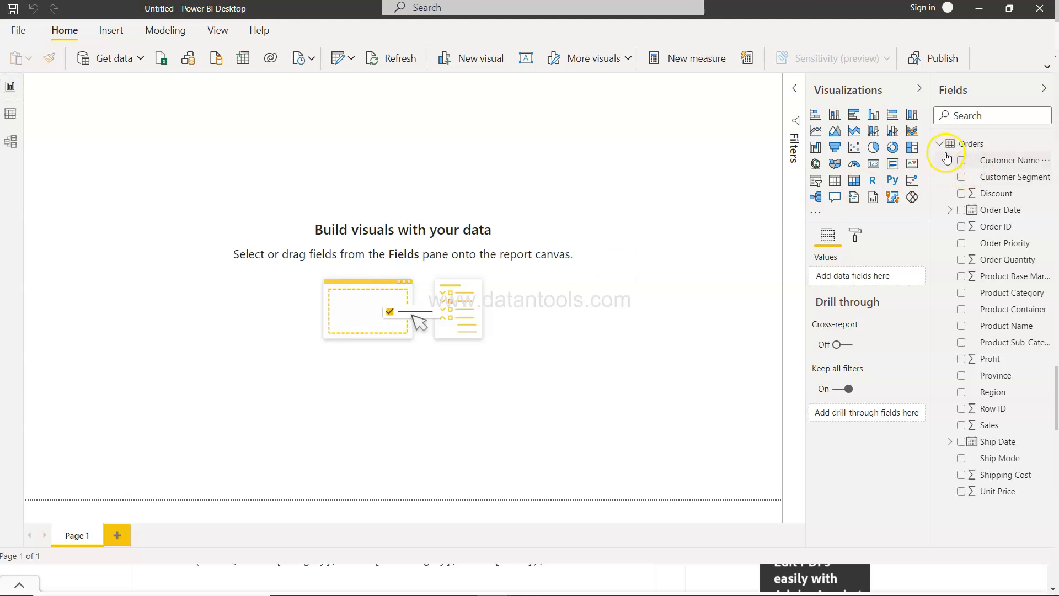
pyautogui.moveTo(971, 144)
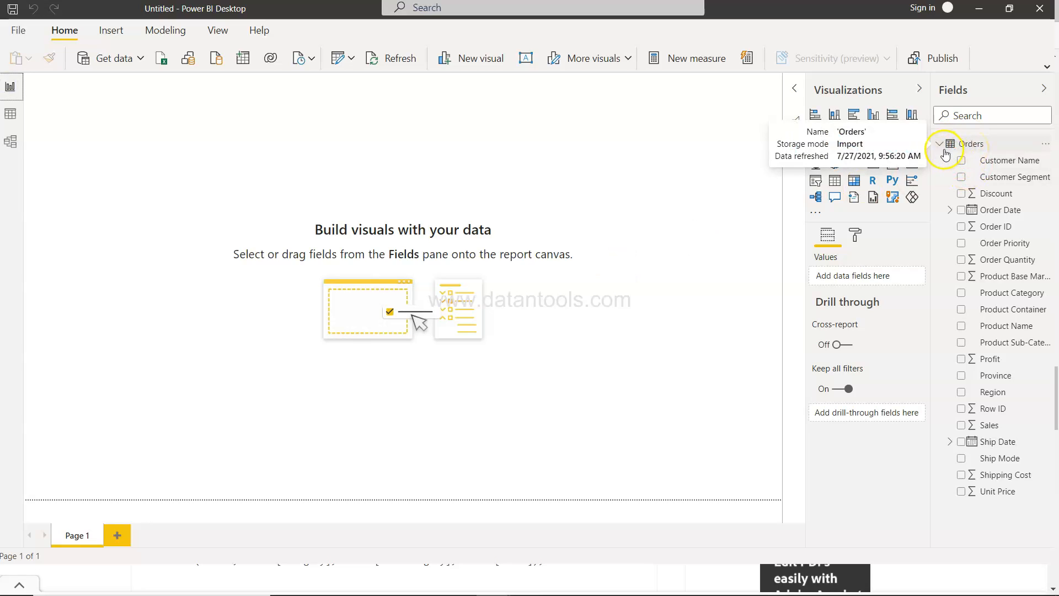
pyautogui.click(939, 143)
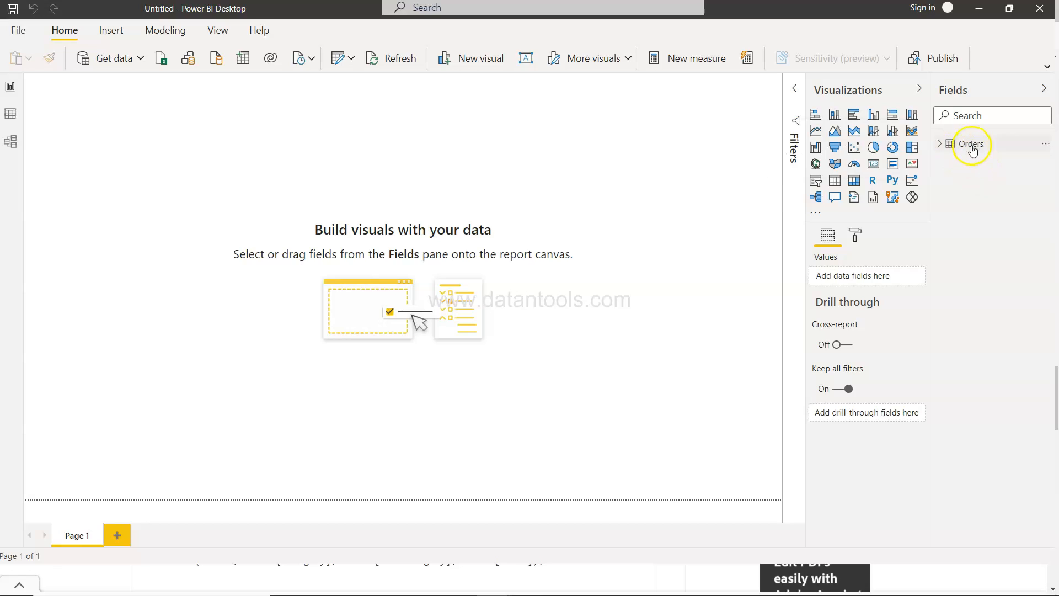
pyautogui.moveTo(356, 221)
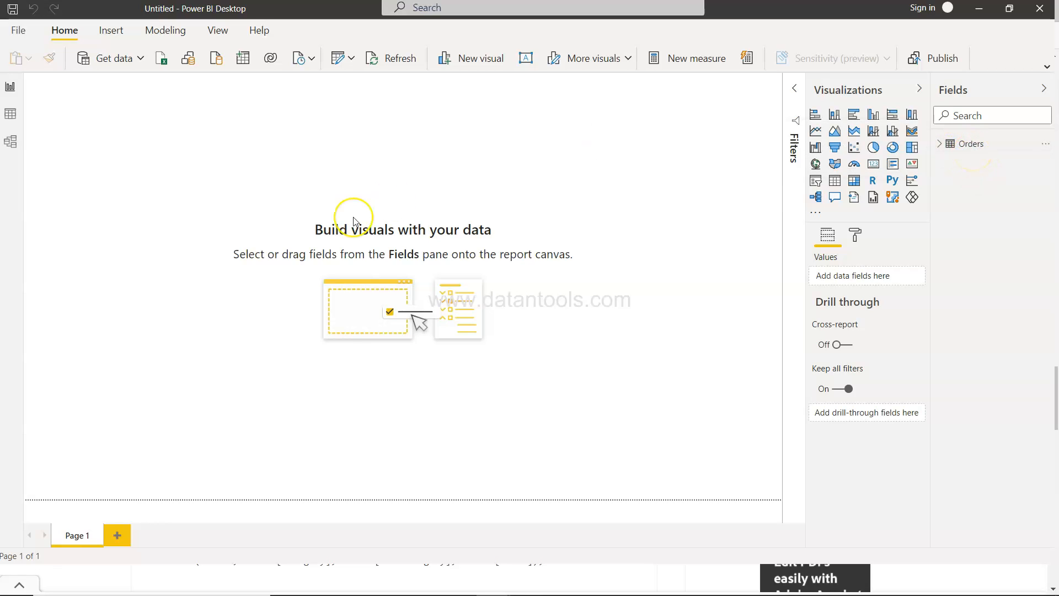
pyautogui.moveTo(340, 216)
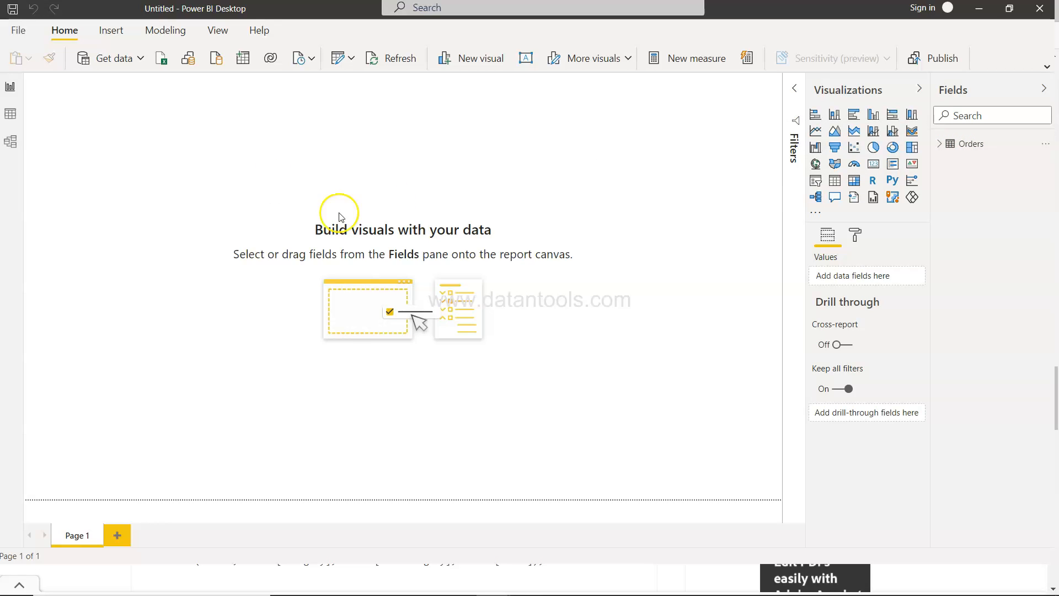
pyautogui.moveTo(190, 110)
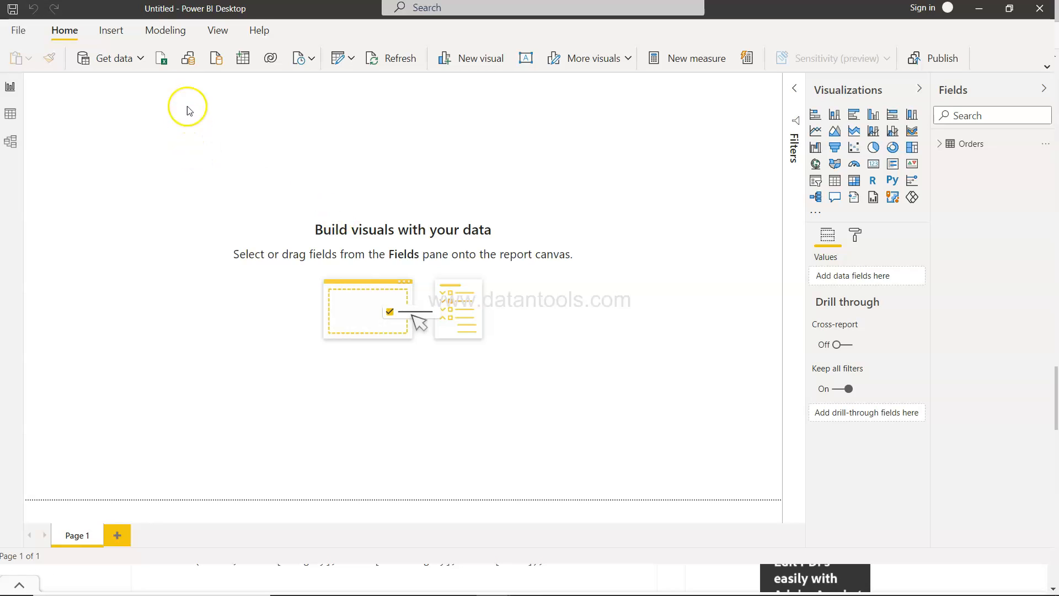
pyautogui.click(165, 30)
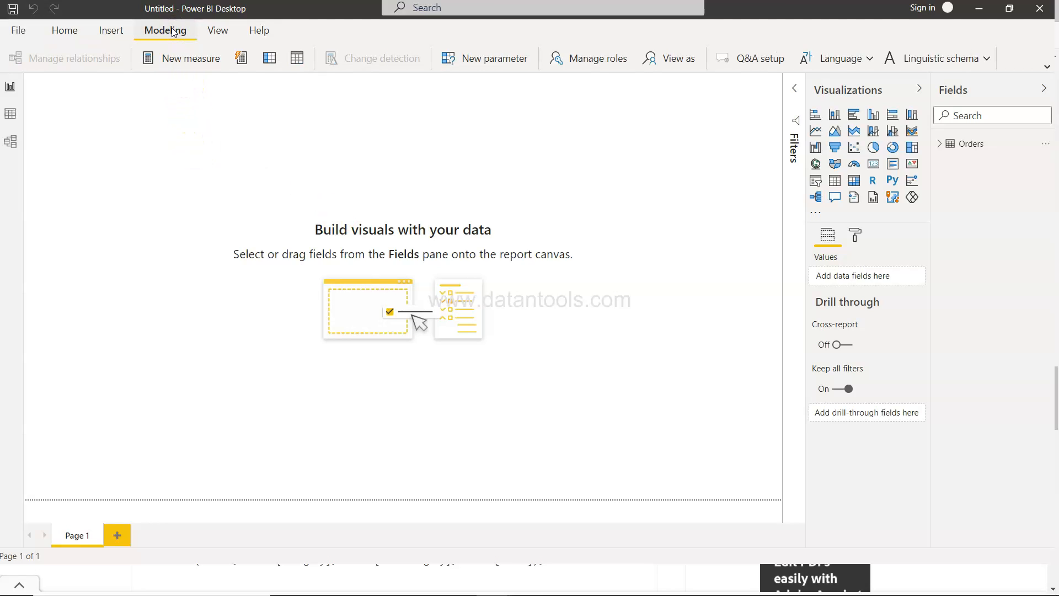
pyautogui.moveTo(296, 58)
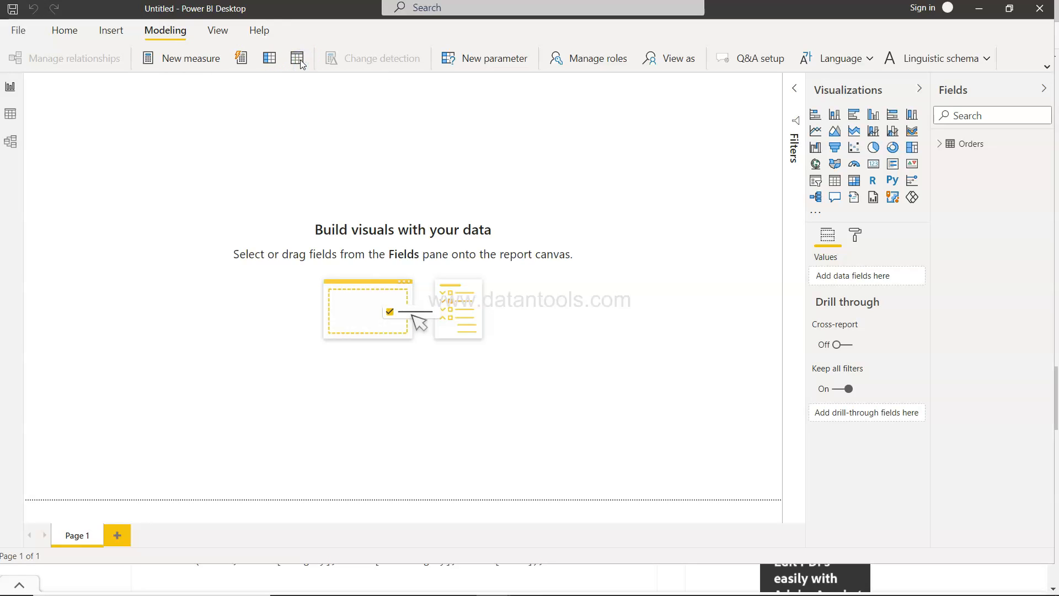
# Step: Define calculated table high_sales = CALCULATETABLE(Orders, Orders[Sales]>500)
pyautogui.click(295, 57)
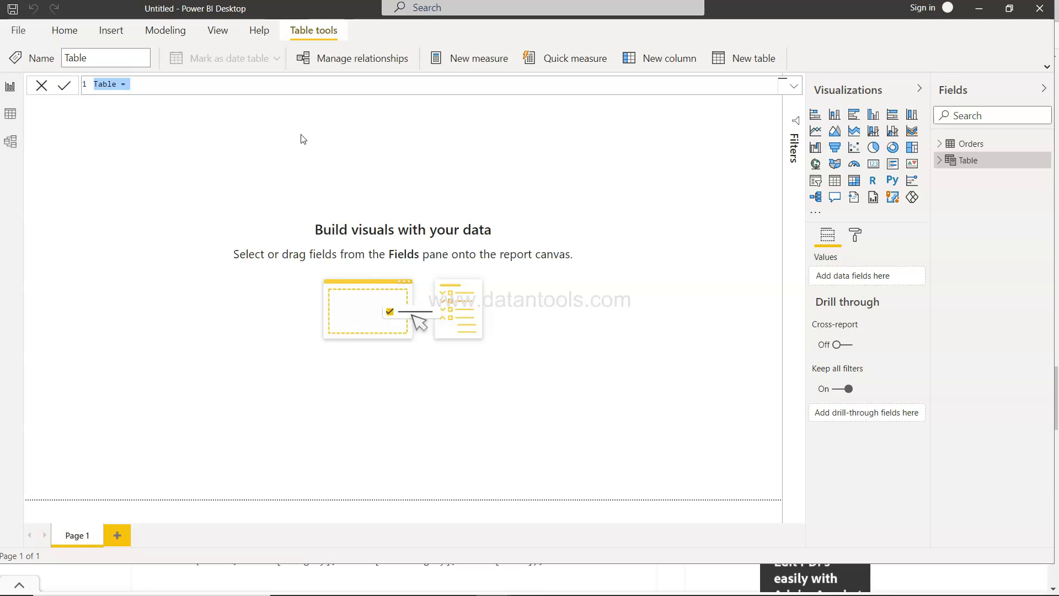
pyautogui.write('high')
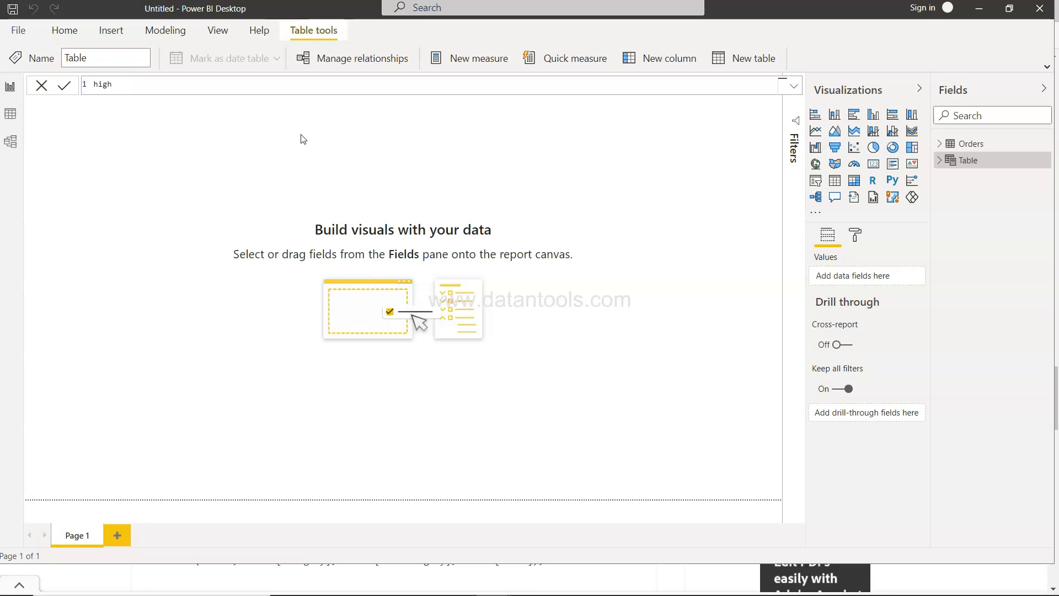
pyautogui.write('_sales')
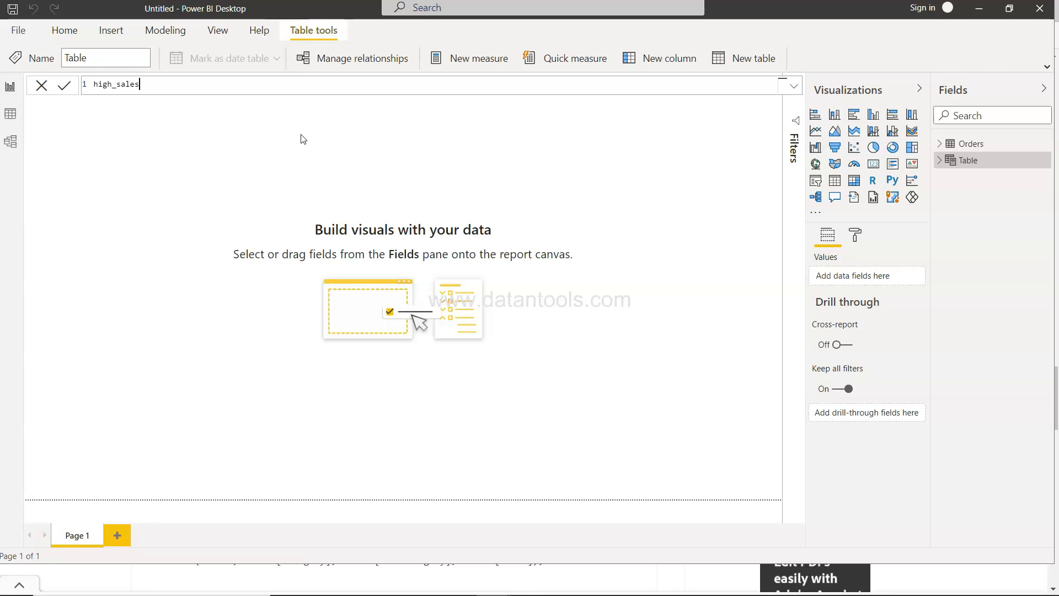
pyautogui.write('=')
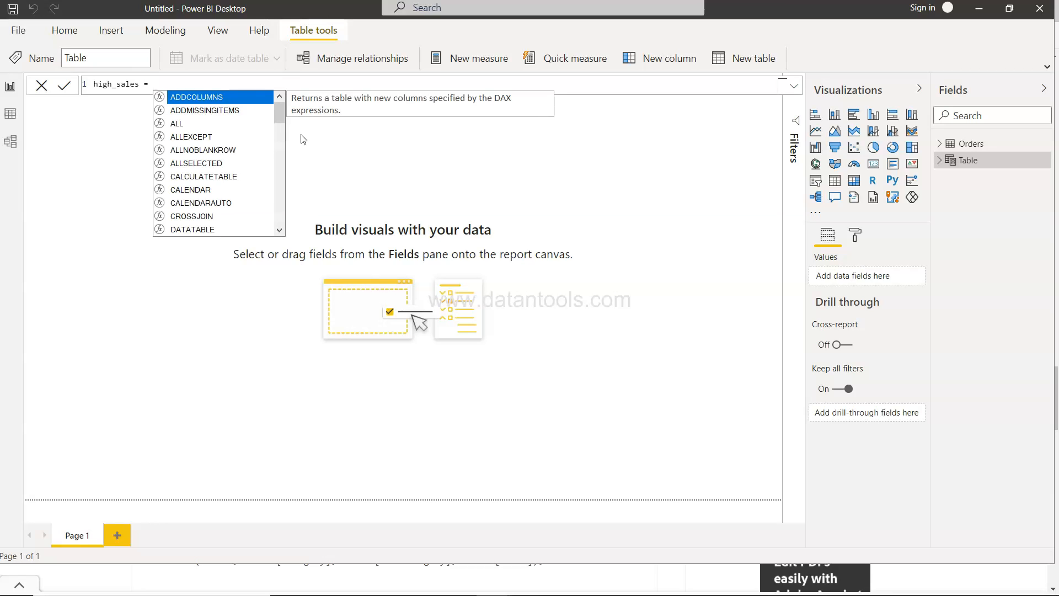
pyautogui.write('ca')
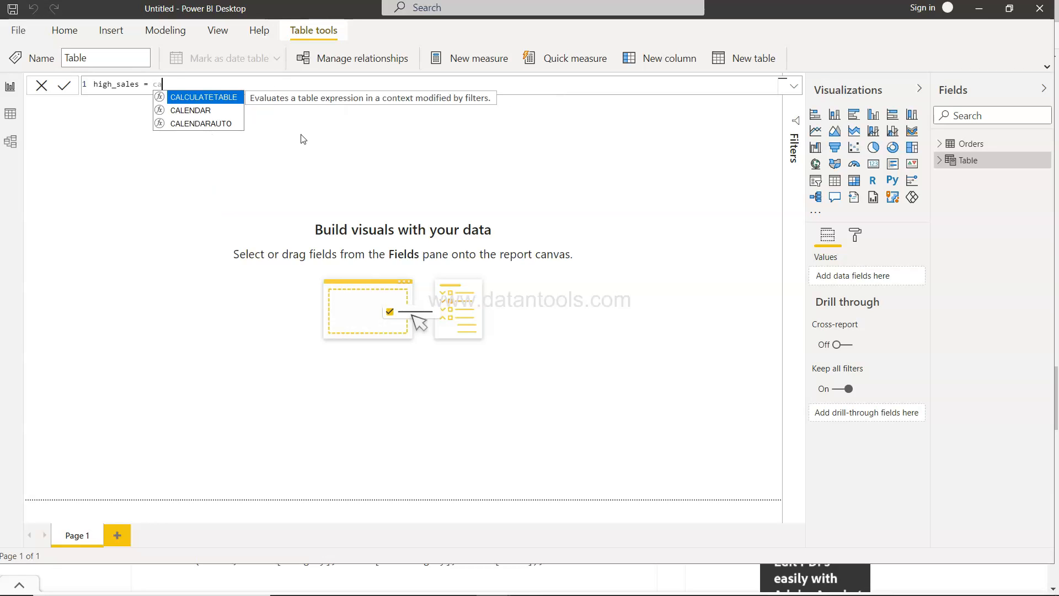
pyautogui.moveTo(300, 133)
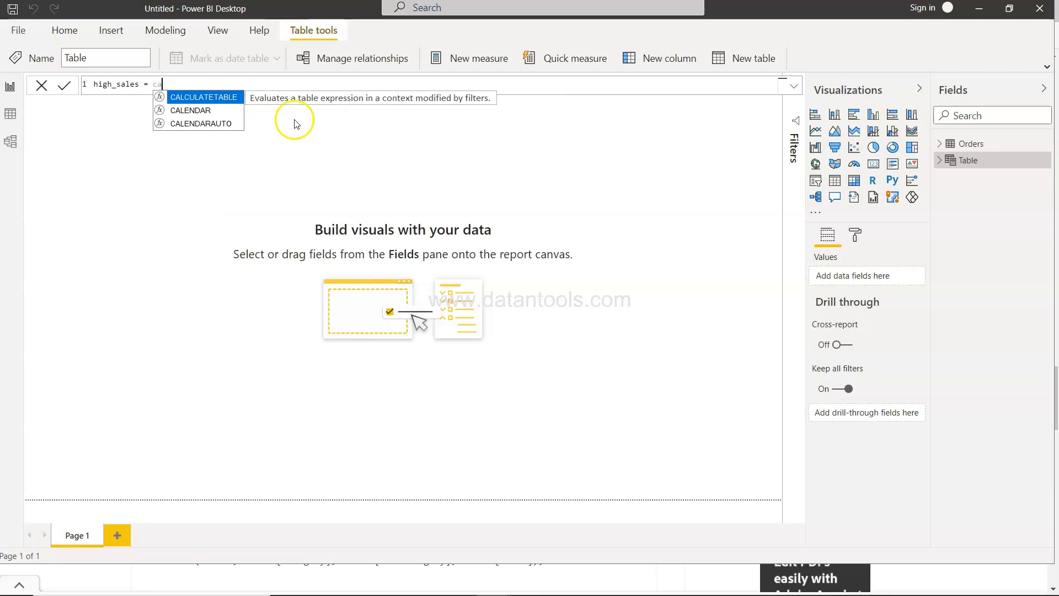
pyautogui.moveTo(384, 105)
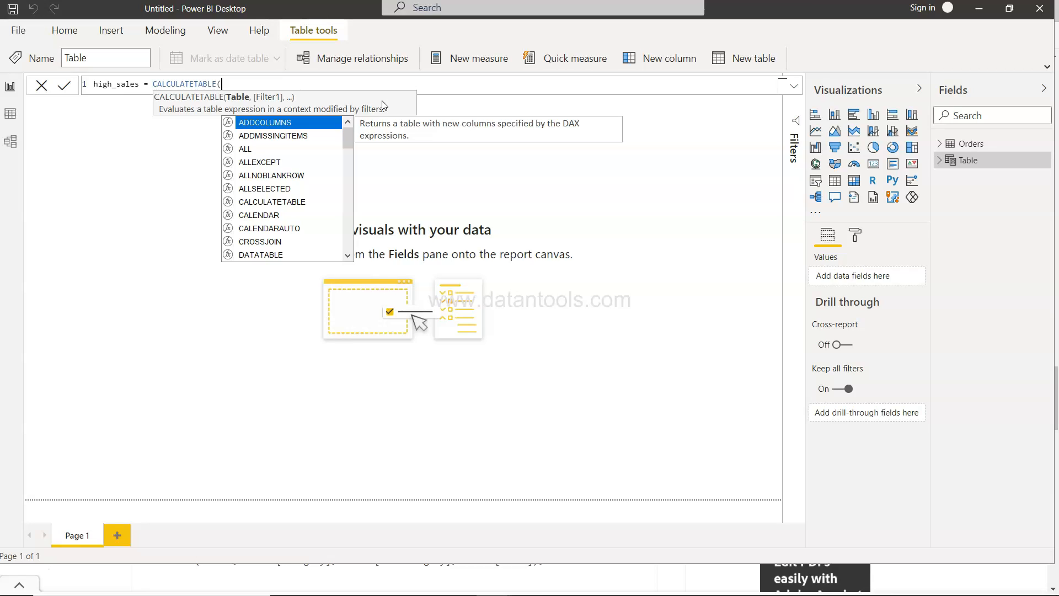
pyautogui.write('or')
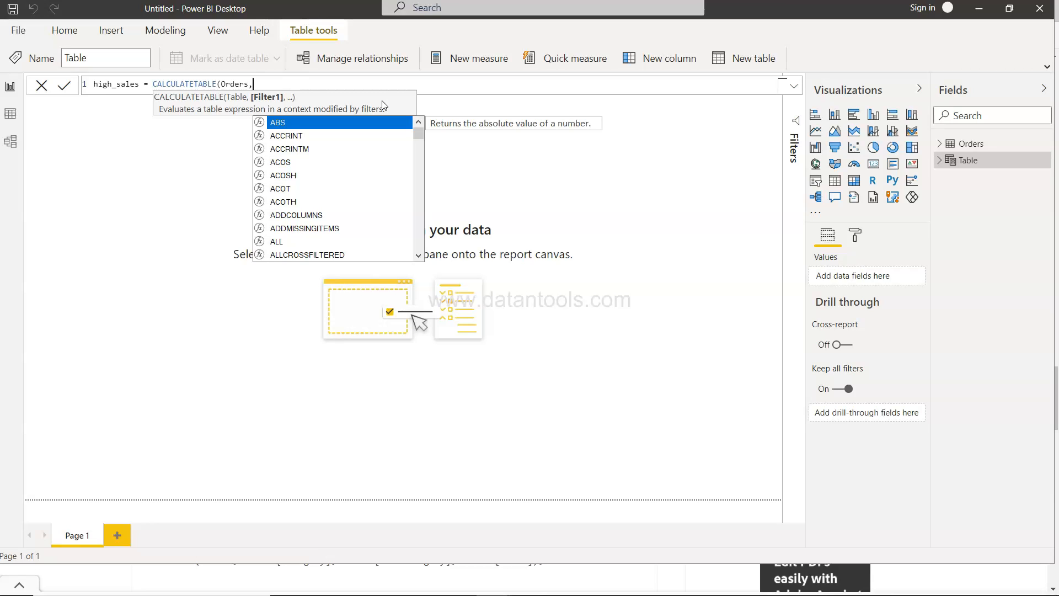
pyautogui.write('Orders[Sales]')
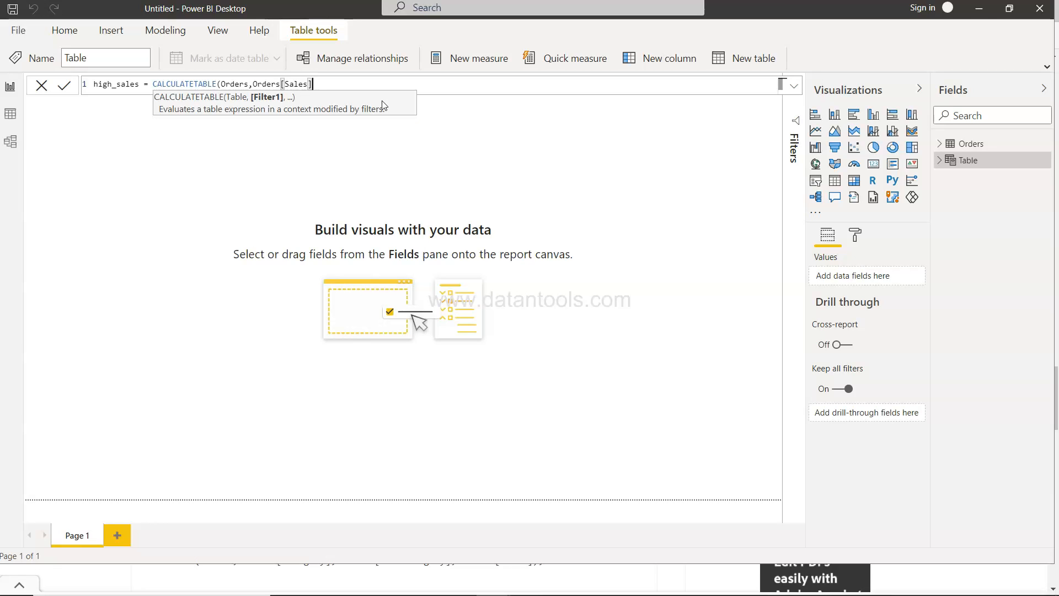
pyautogui.write('>5')
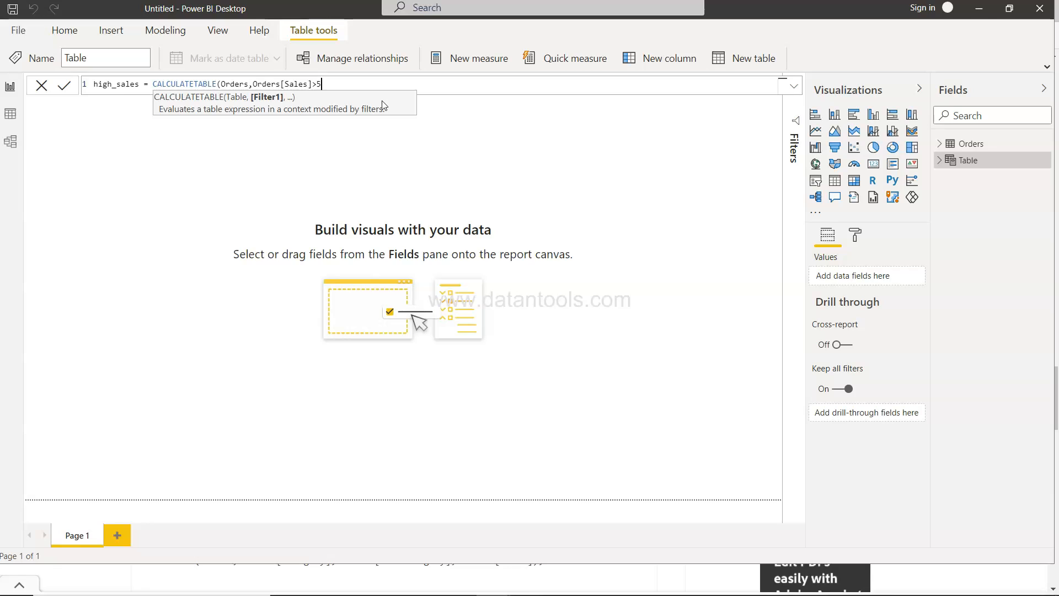
pyautogui.write('00)')
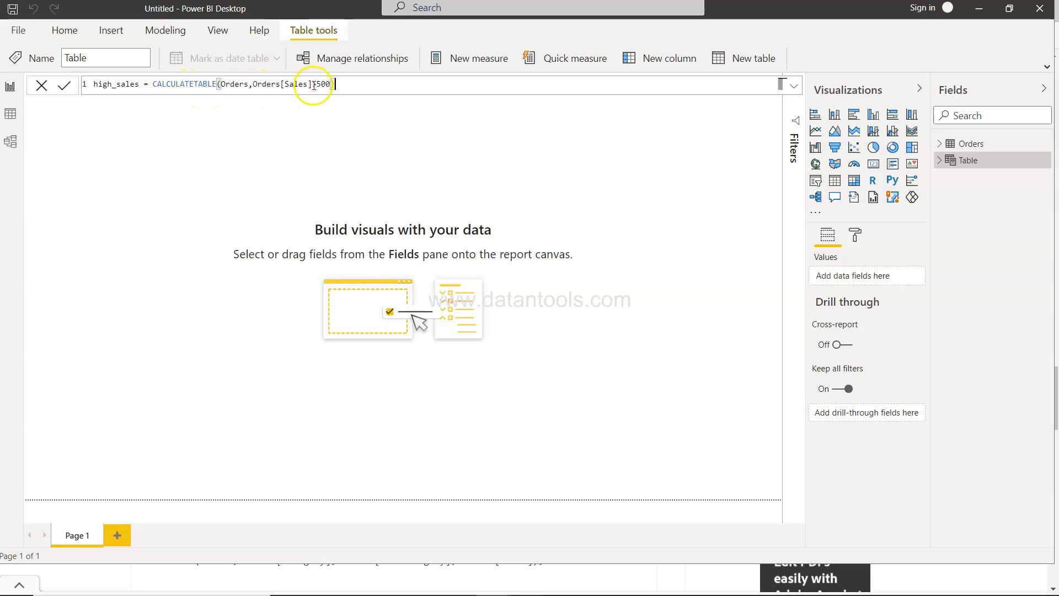
pyautogui.write('>500)')
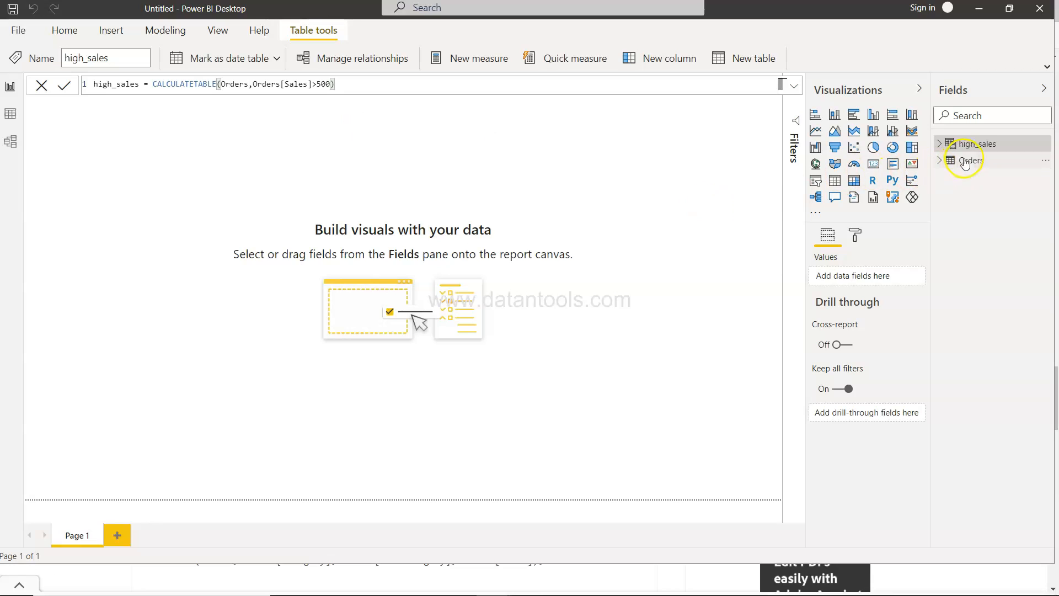
pyautogui.moveTo(976, 143)
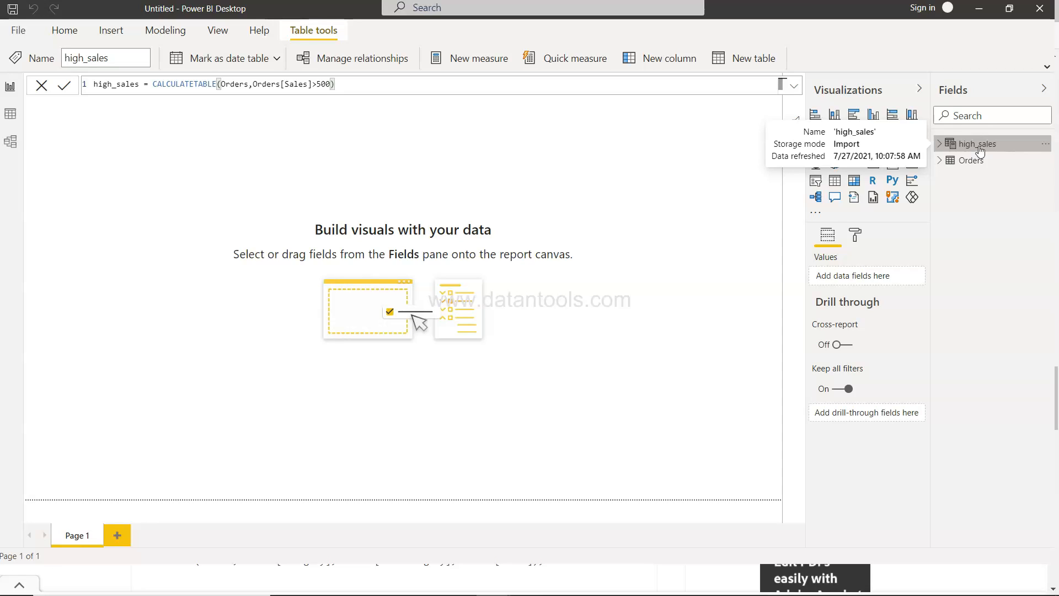
# Step: View the high_sales table's 4,024 rows in Data view
pyautogui.click(10, 112)
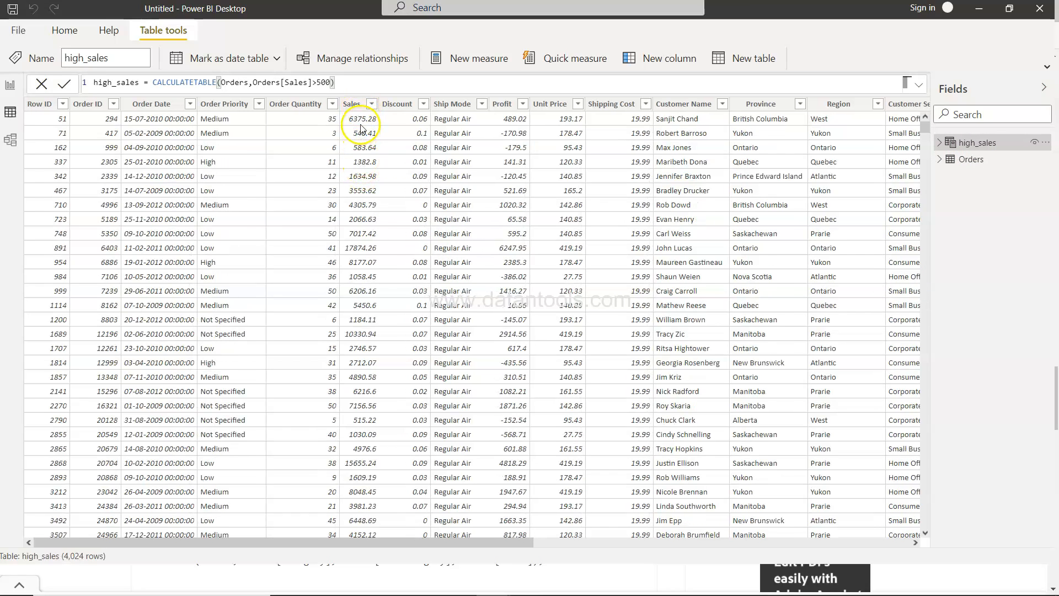
pyautogui.moveTo(363, 180)
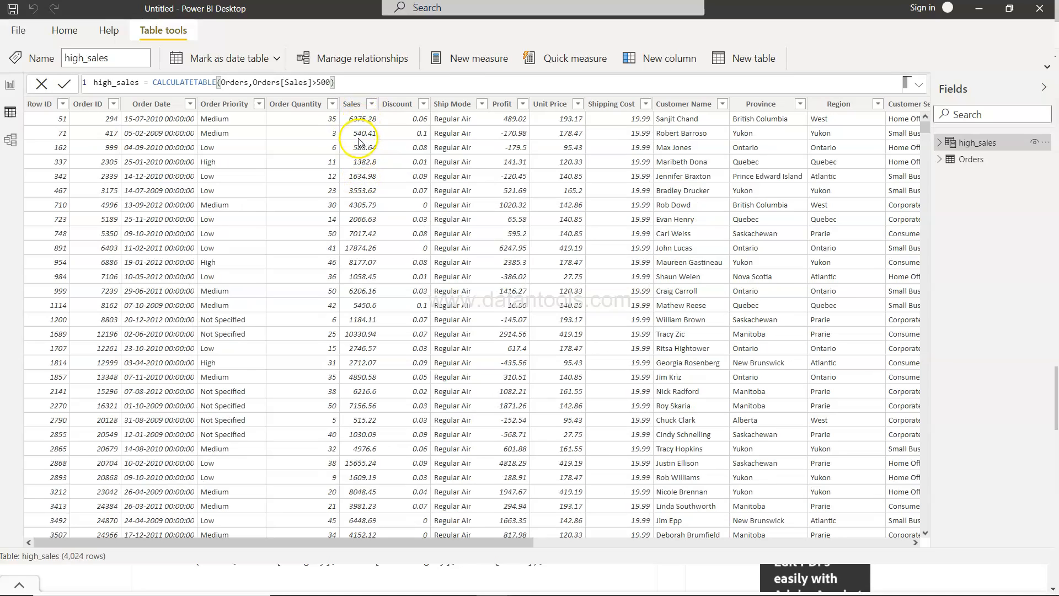
pyautogui.click(352, 103)
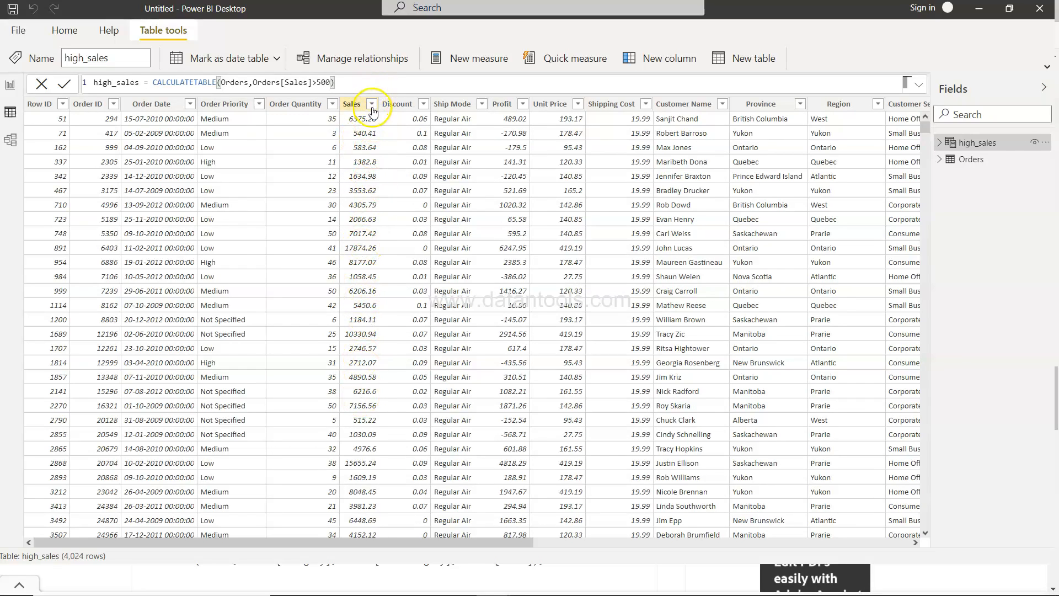
pyautogui.click(372, 104)
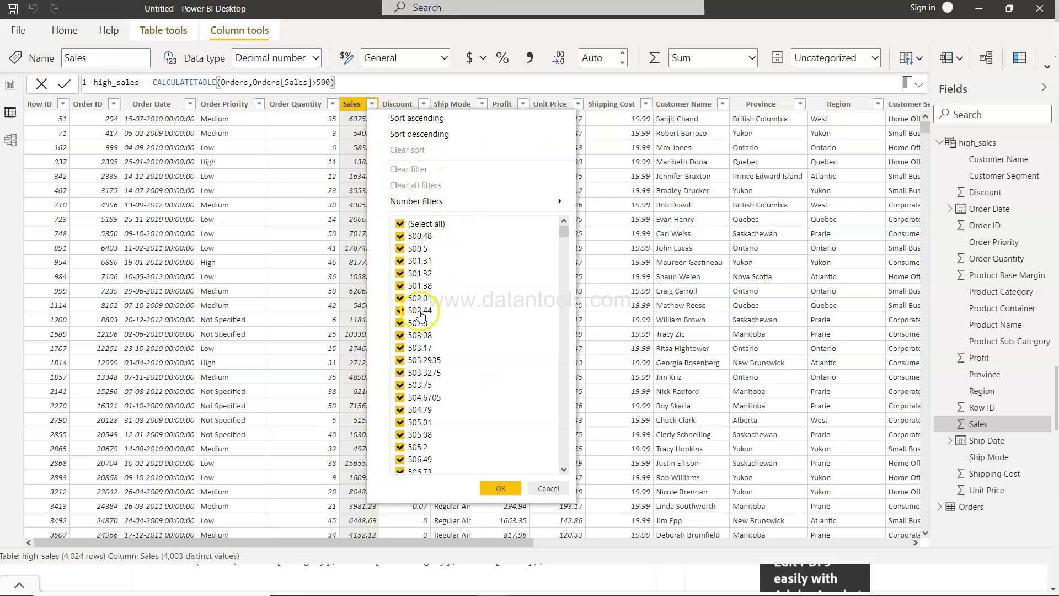
pyautogui.scroll(-3)
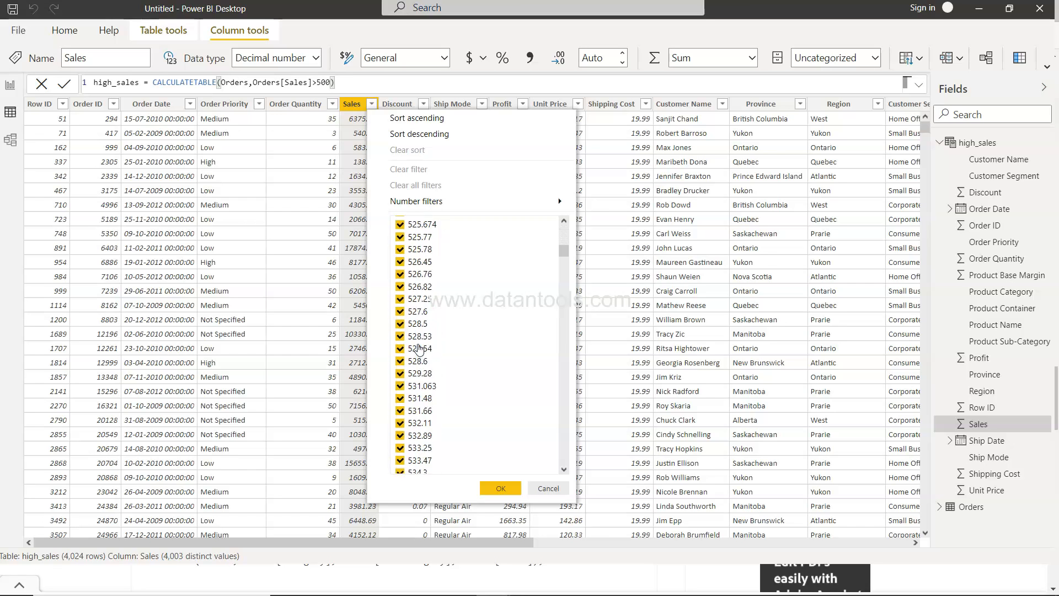
pyautogui.scroll(-3)
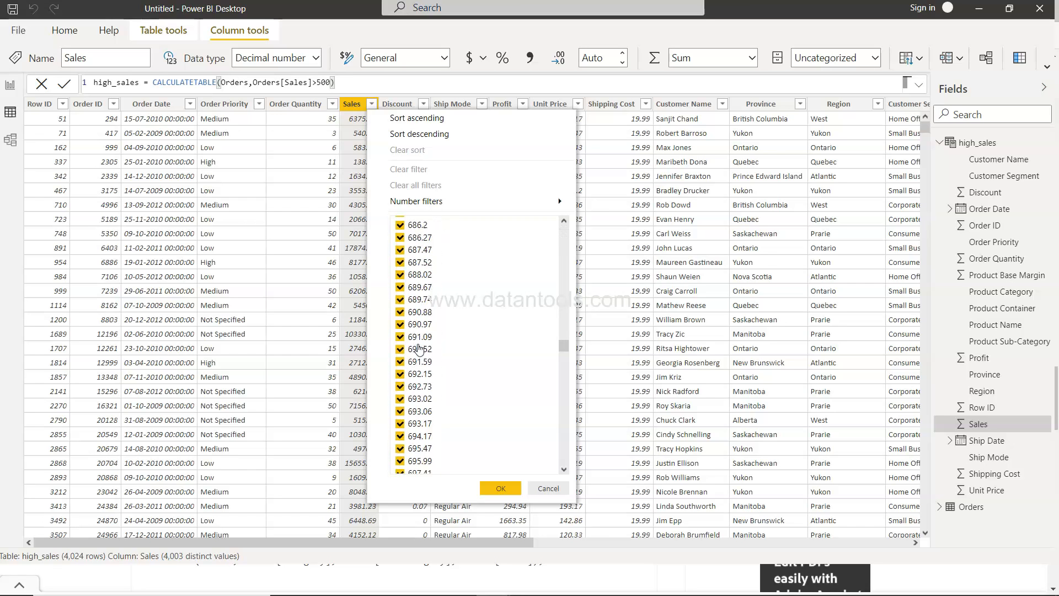
pyautogui.scroll(-3)
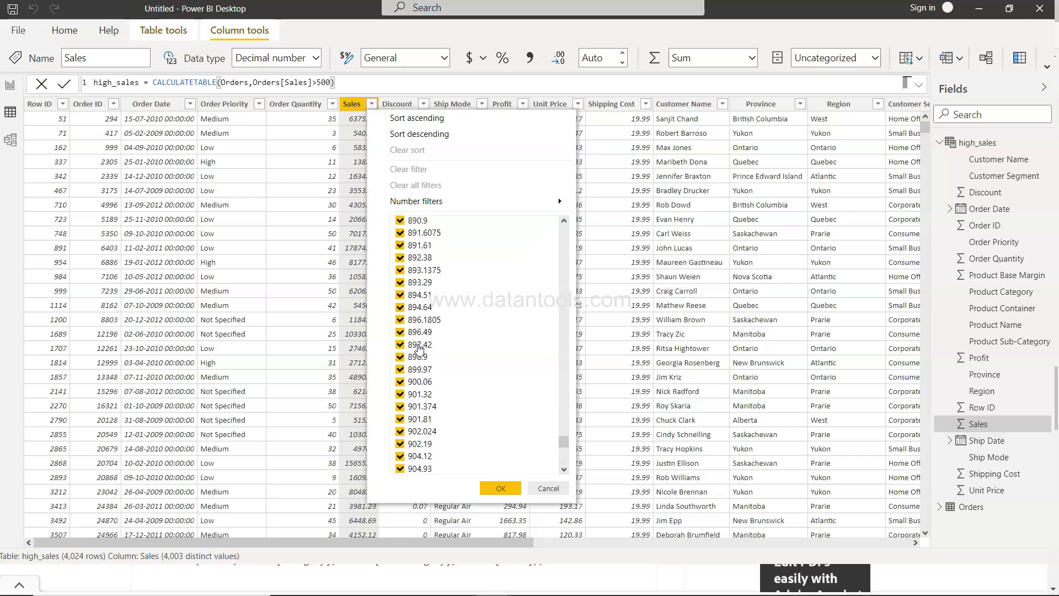
pyautogui.click(499, 488)
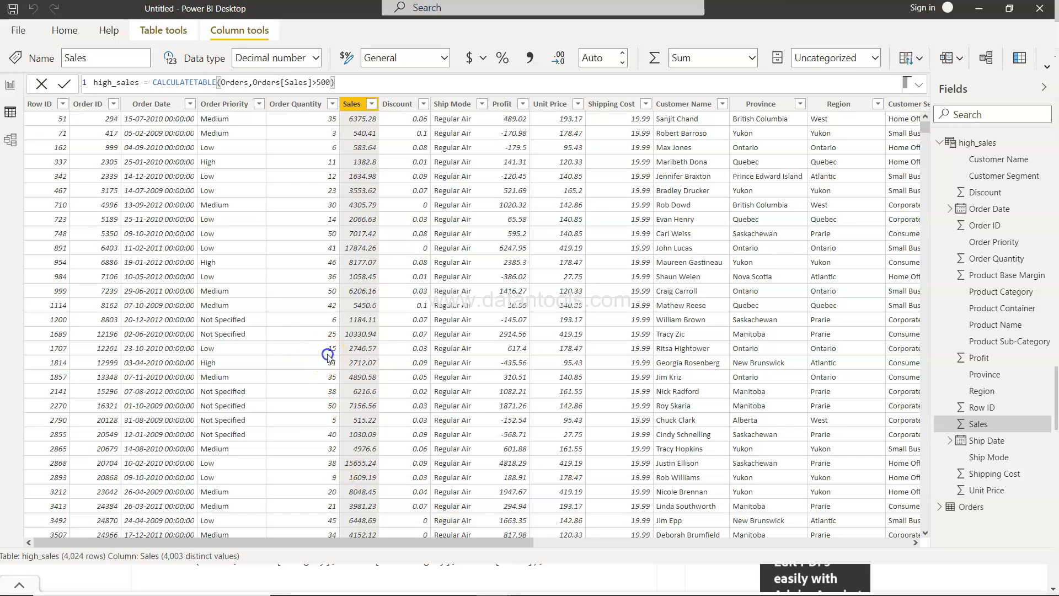
pyautogui.click(295, 103)
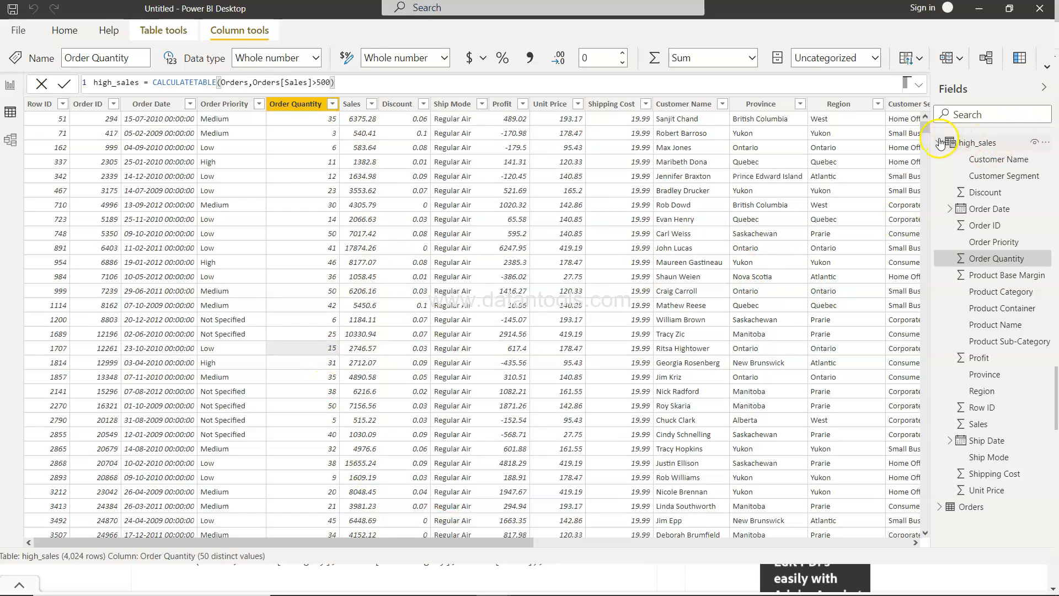
pyautogui.click(939, 142)
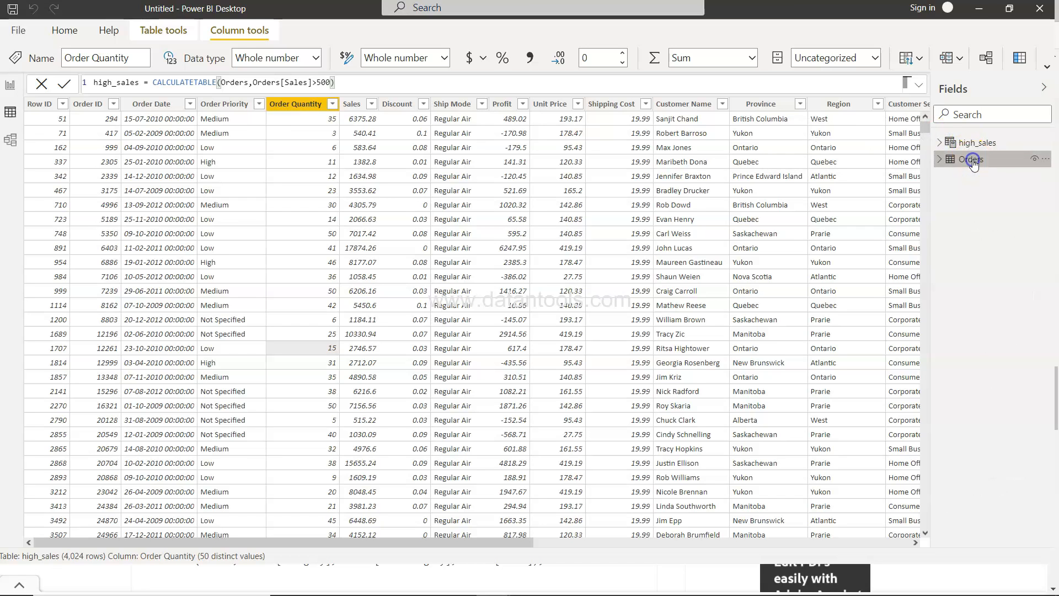
# Step: Show the Orders table's 8,399 rows and check Ship Mode's four distinct values
pyautogui.click(971, 159)
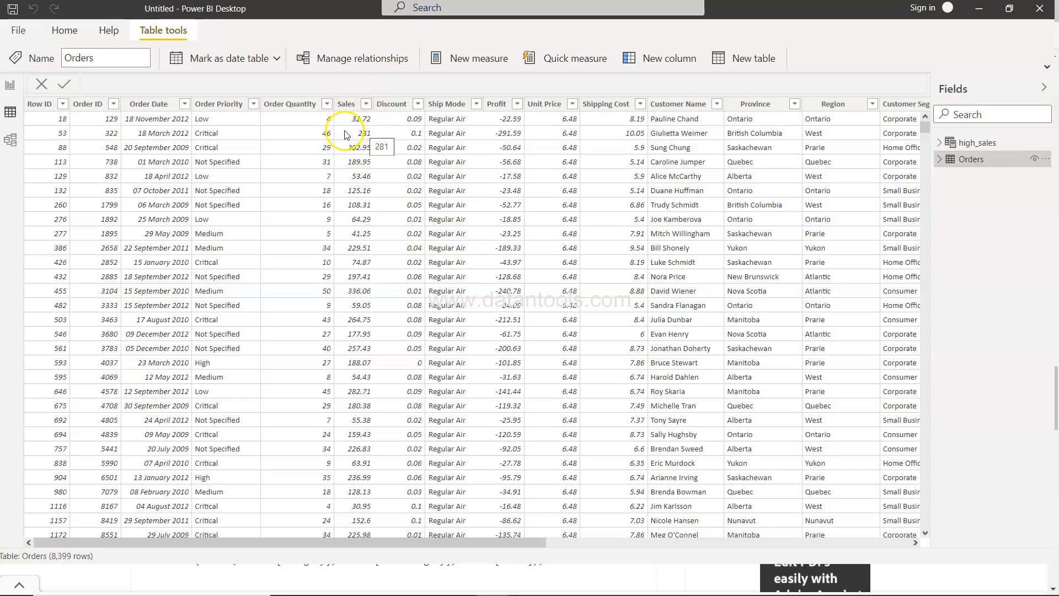
pyautogui.moveTo(353, 157)
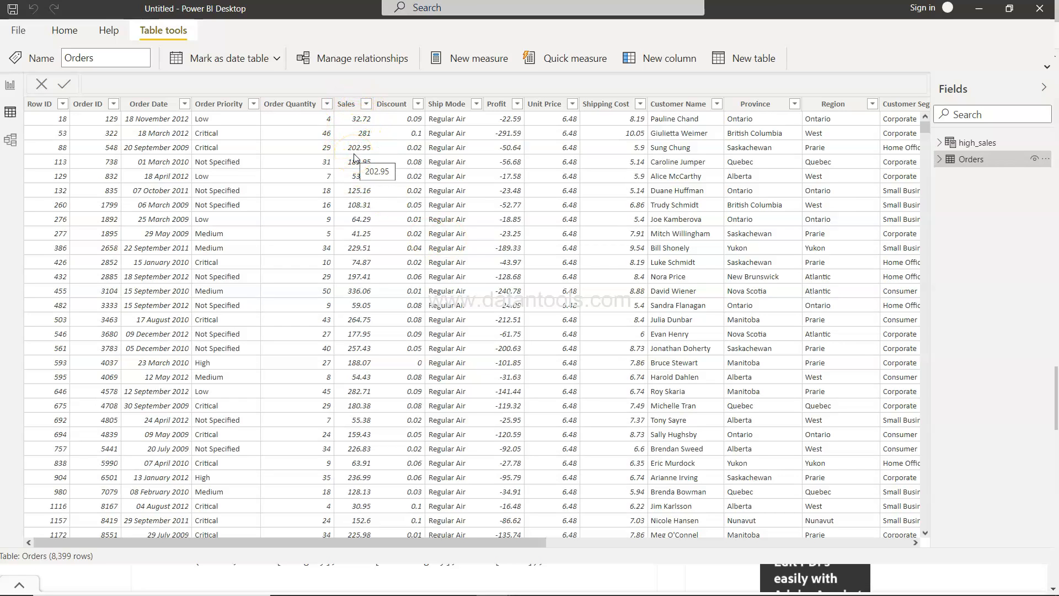
pyautogui.moveTo(363, 235)
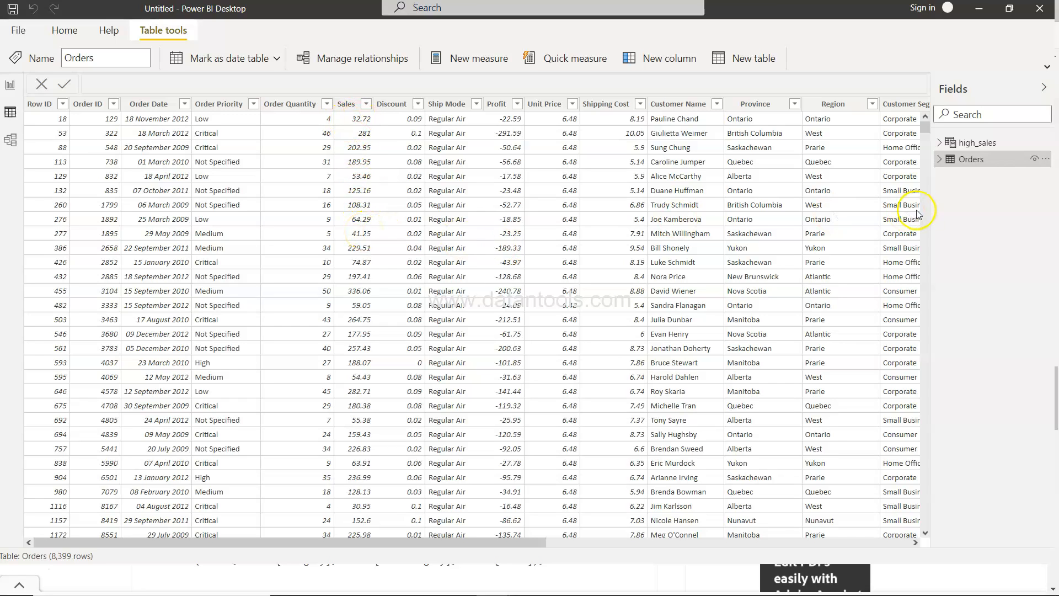
pyautogui.moveTo(249, 392)
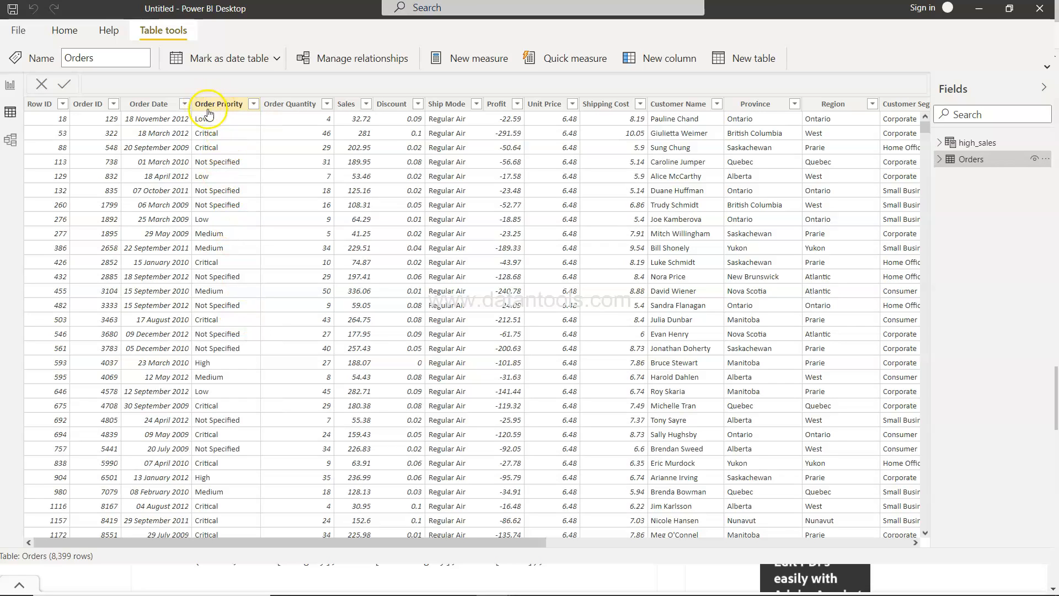
pyautogui.moveTo(214, 127)
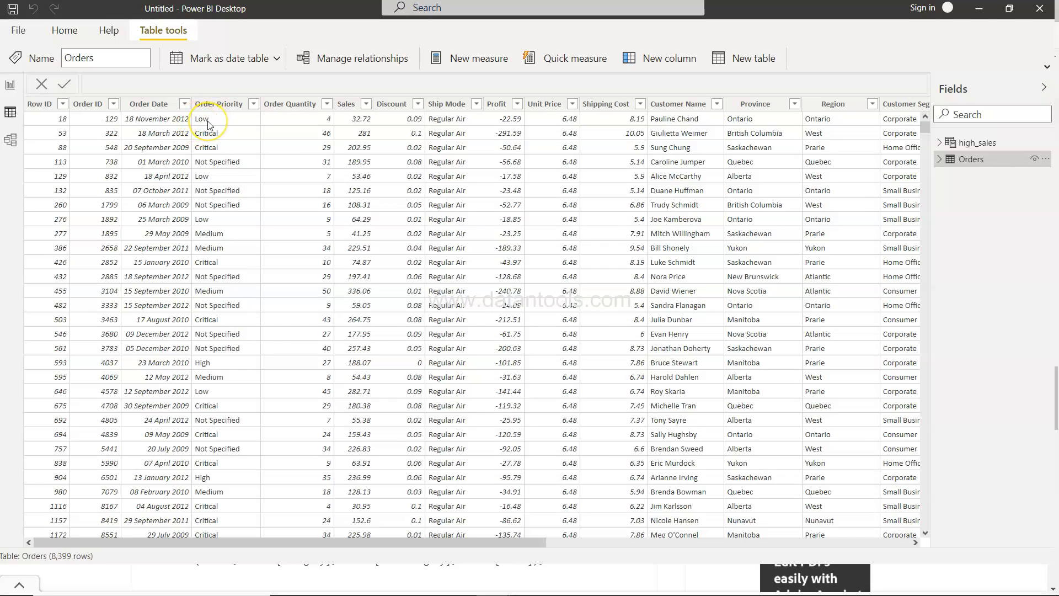
pyautogui.moveTo(208, 125)
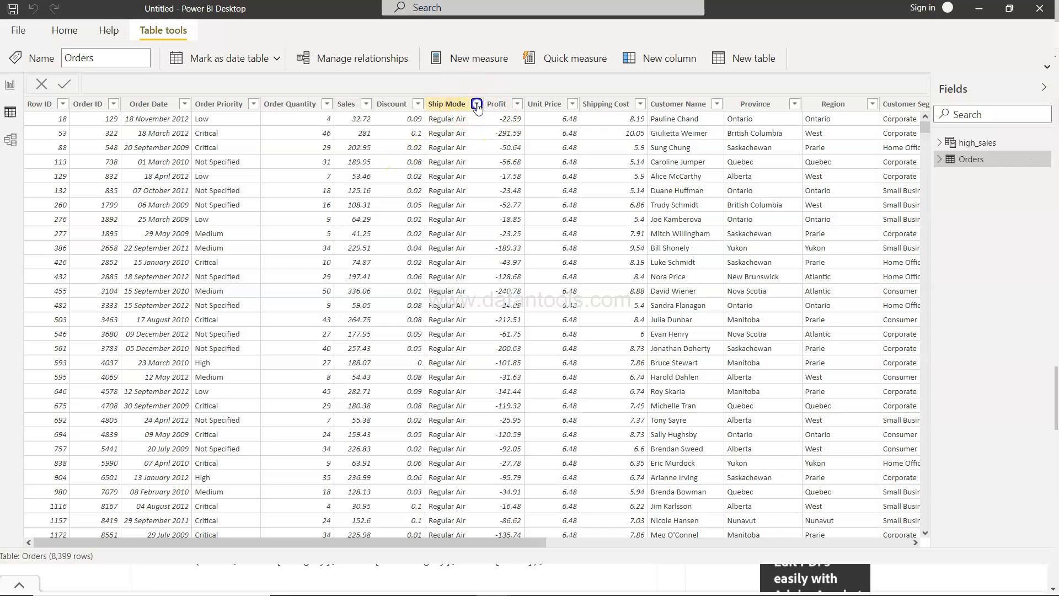
pyautogui.click(476, 104)
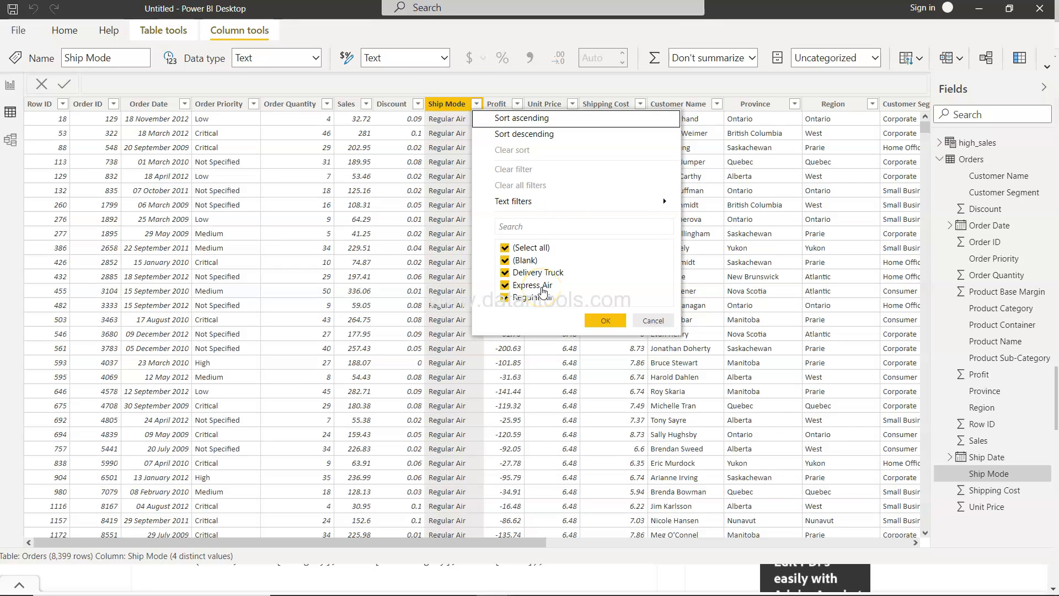
pyautogui.click(604, 319)
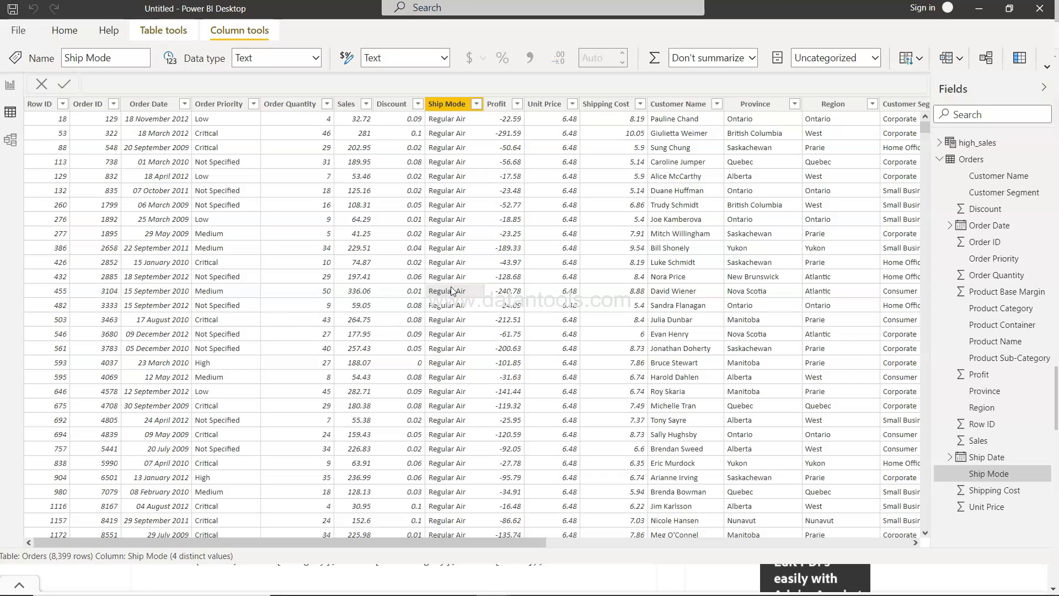
pyautogui.moveTo(11, 84)
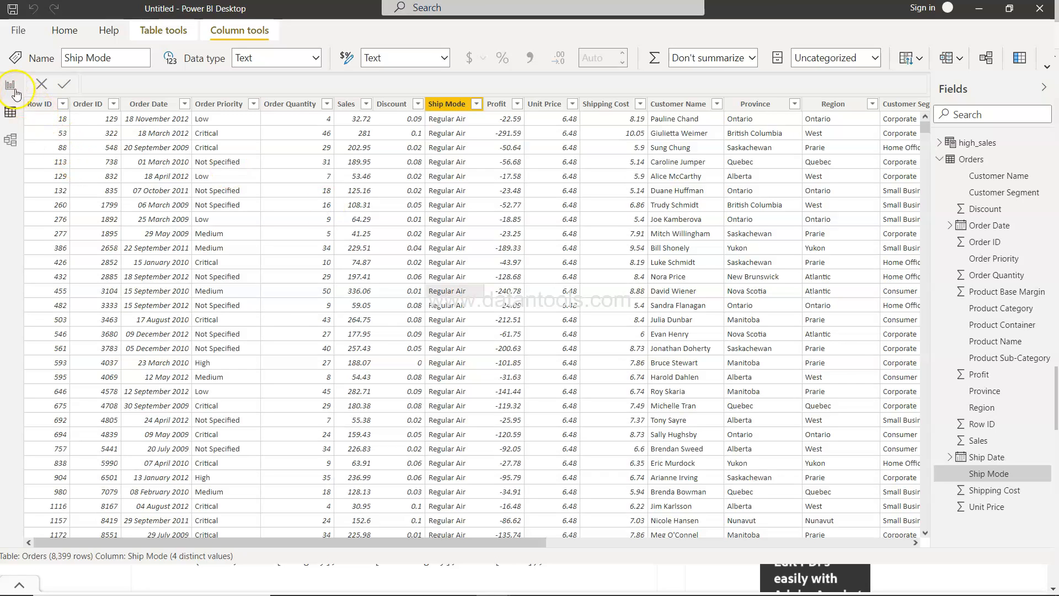
# Step: Switch back to the empty report page in Report view
pyautogui.click(11, 87)
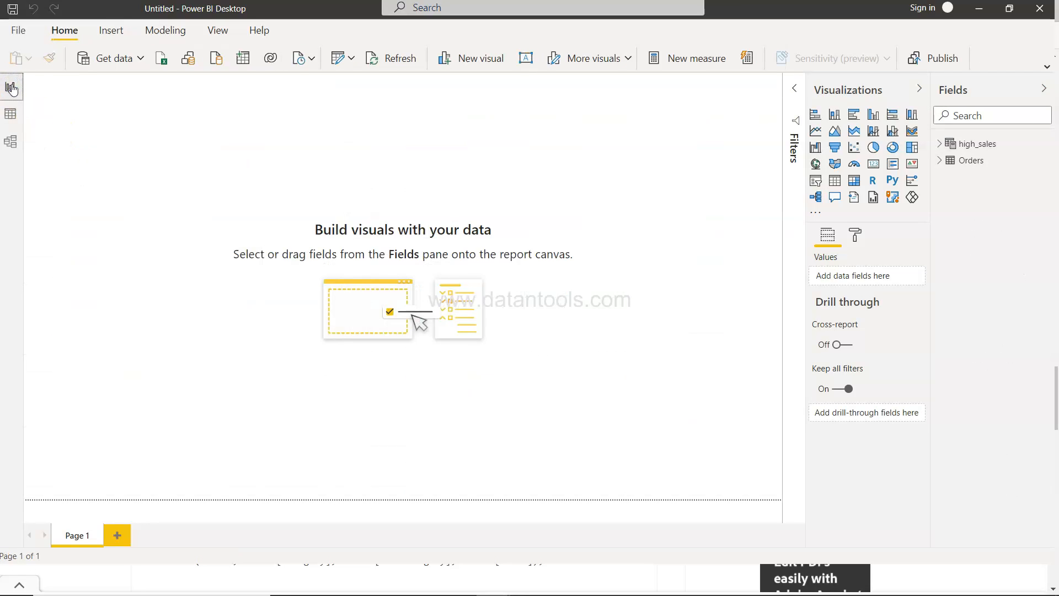
pyautogui.moveTo(827, 233)
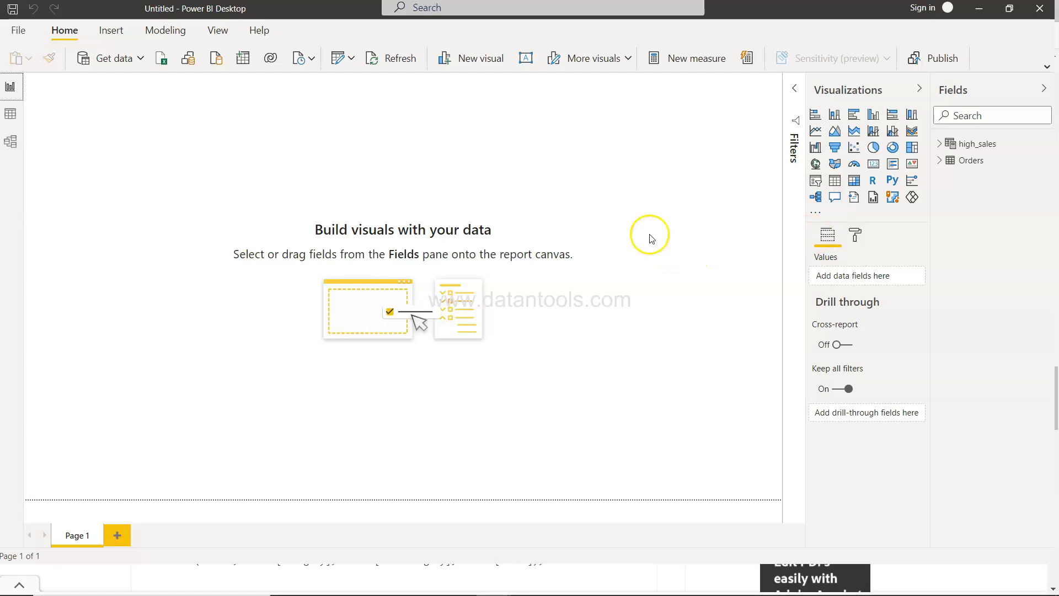
pyautogui.moveTo(695, 58)
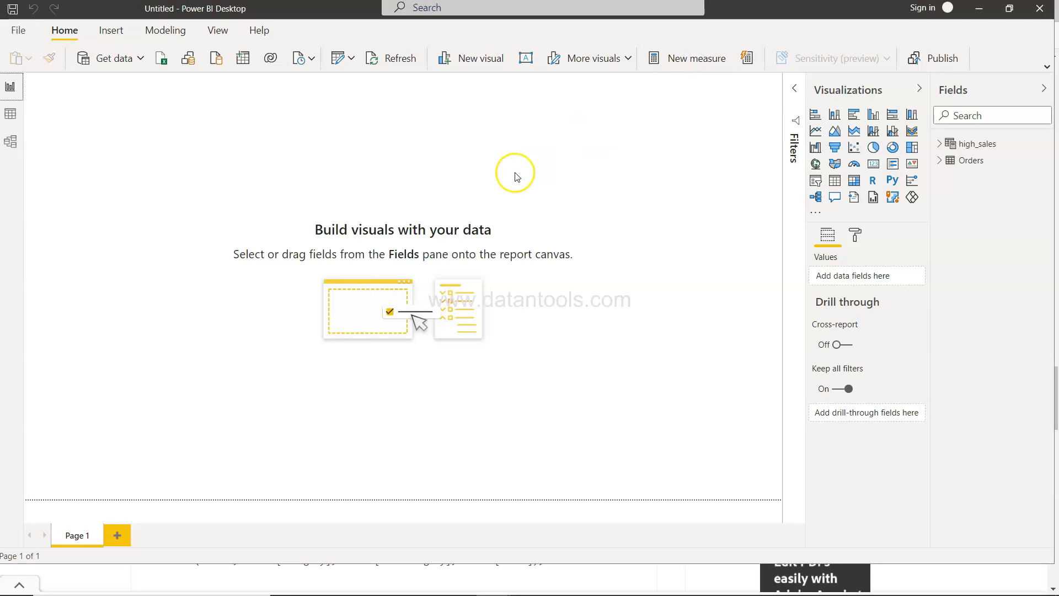
# Step: Write measure high_sales = SUMX(CALCULATETABLE(Orders, high_sales[Sales]>500), Orders[Sales])
pyautogui.click(687, 58)
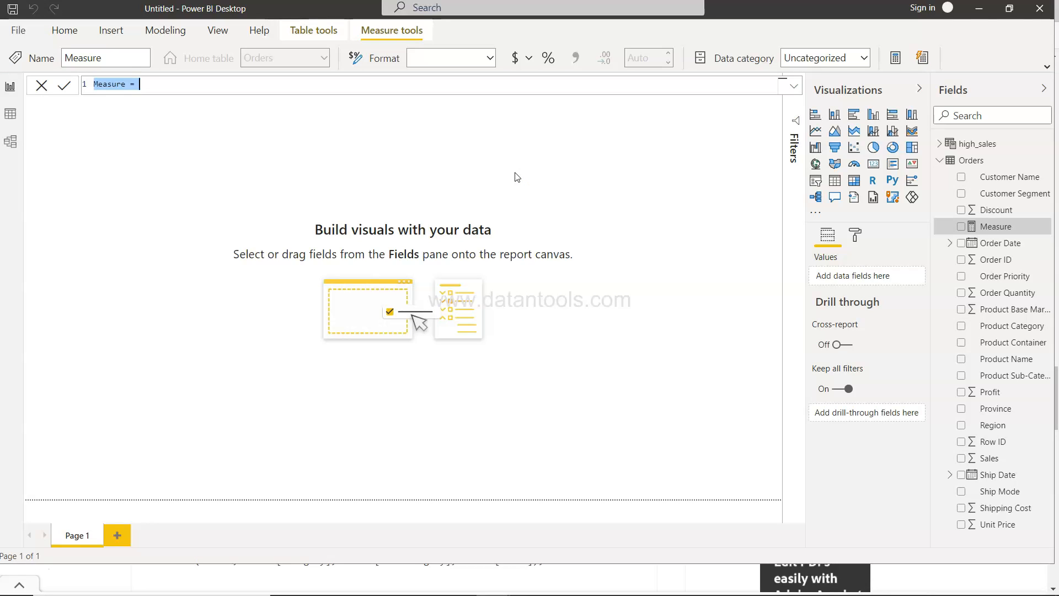
pyautogui.write('high_sales =')
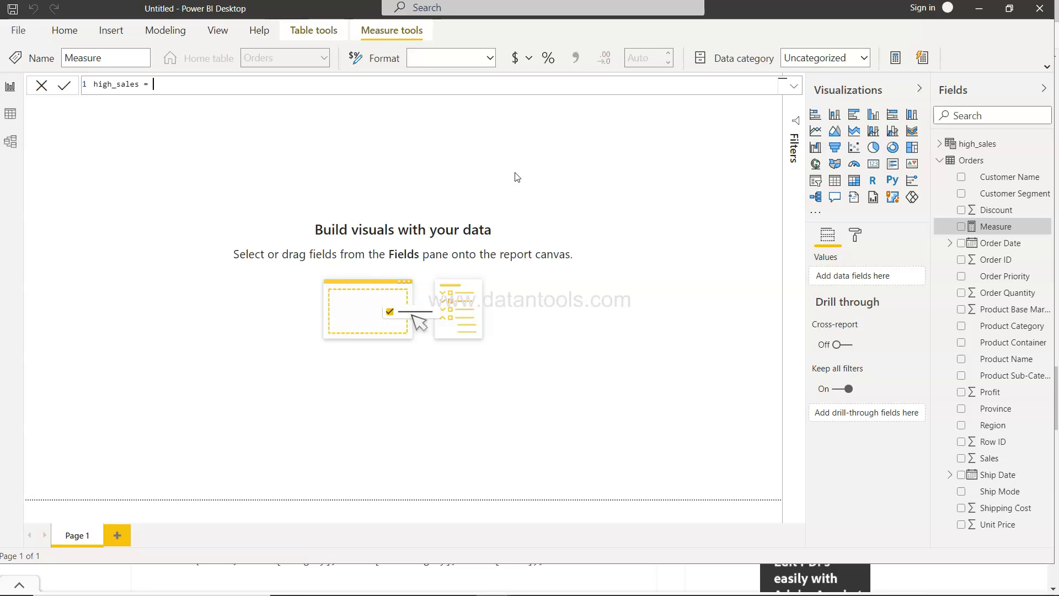
pyautogui.write('sumx(')
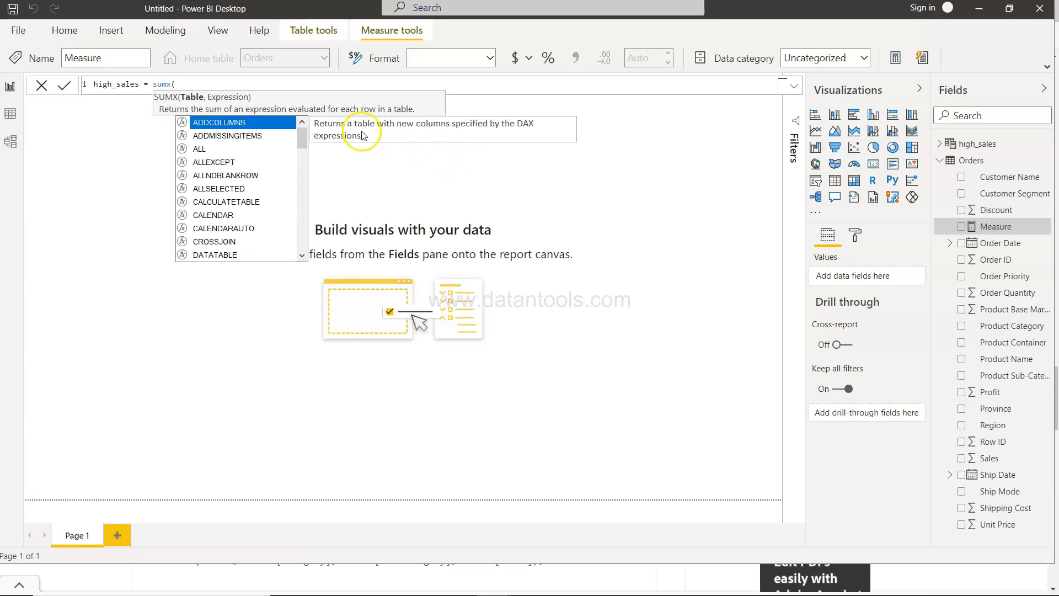
pyautogui.moveTo(260, 355)
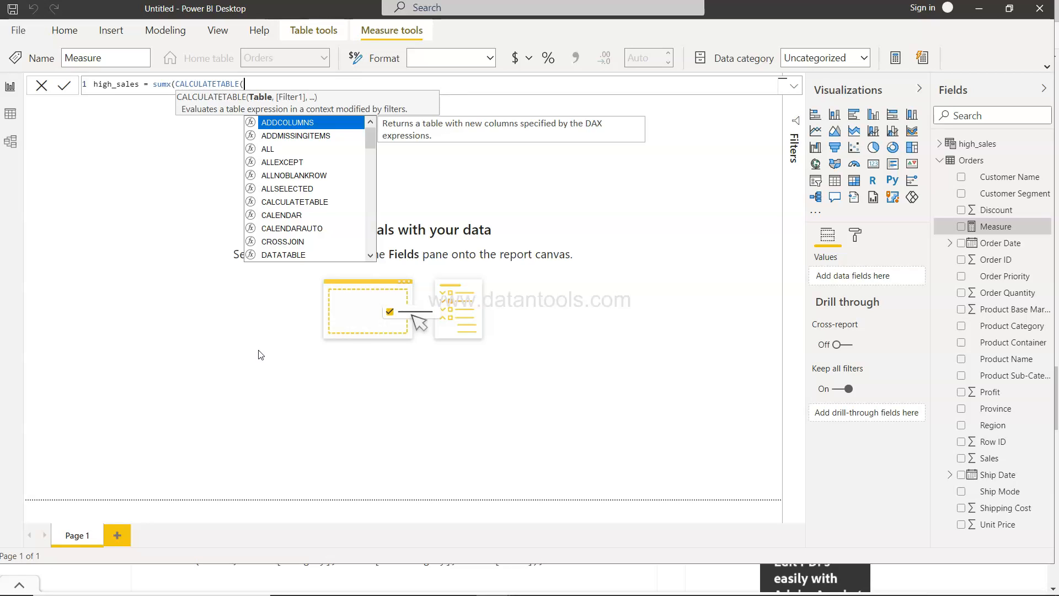
pyautogui.moveTo(247, 106)
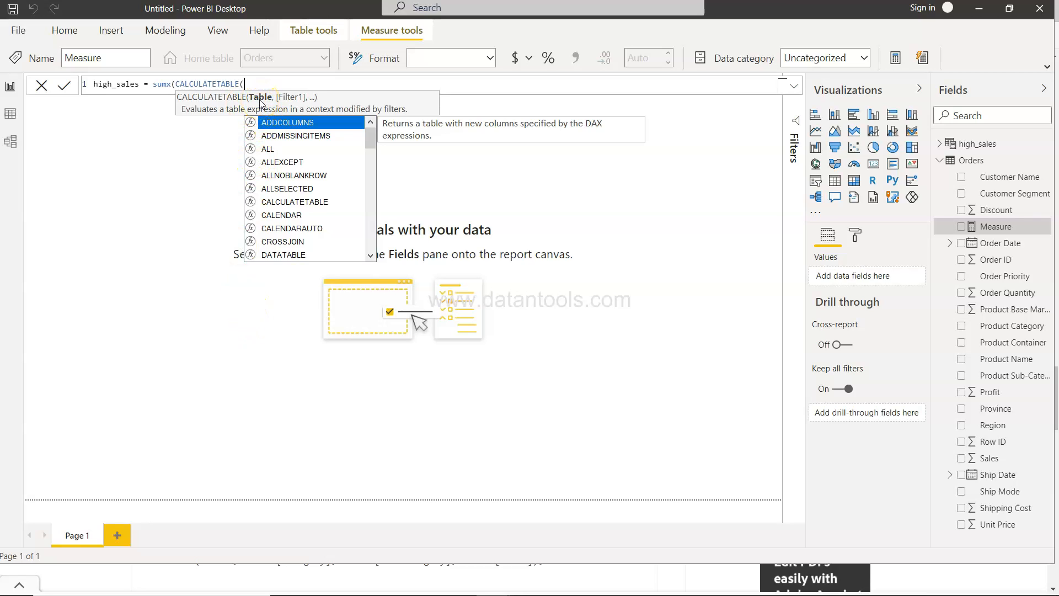
pyautogui.write('Orders')
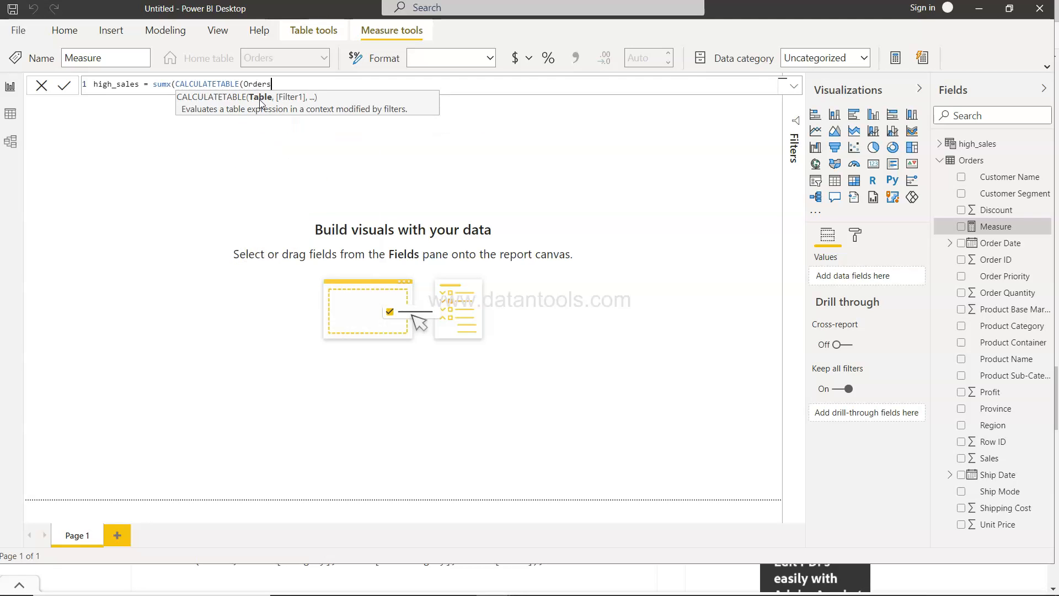
pyautogui.write(',high_sales[Sales])')
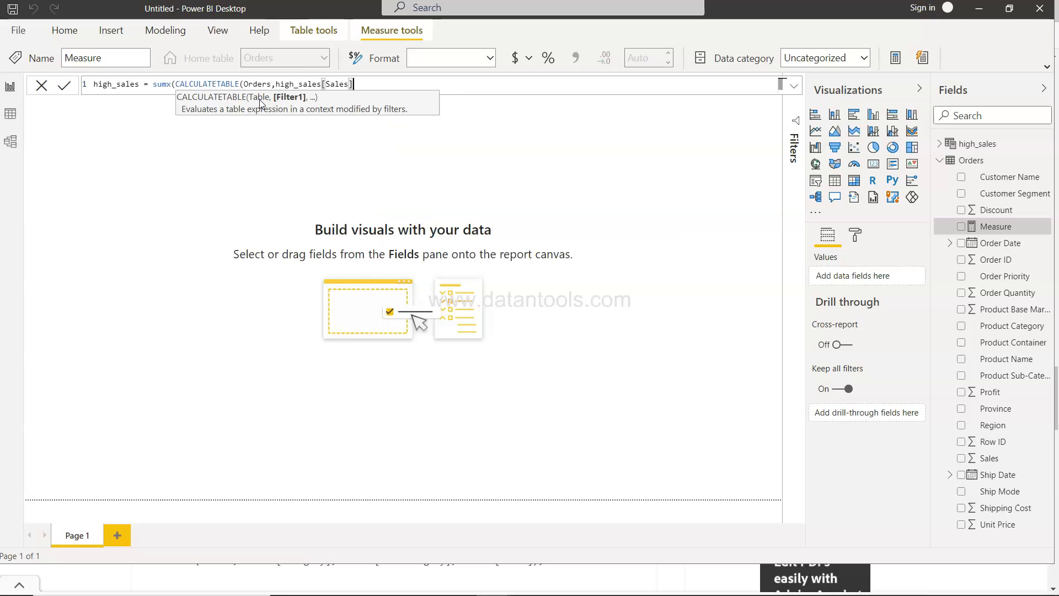
pyautogui.write('>')
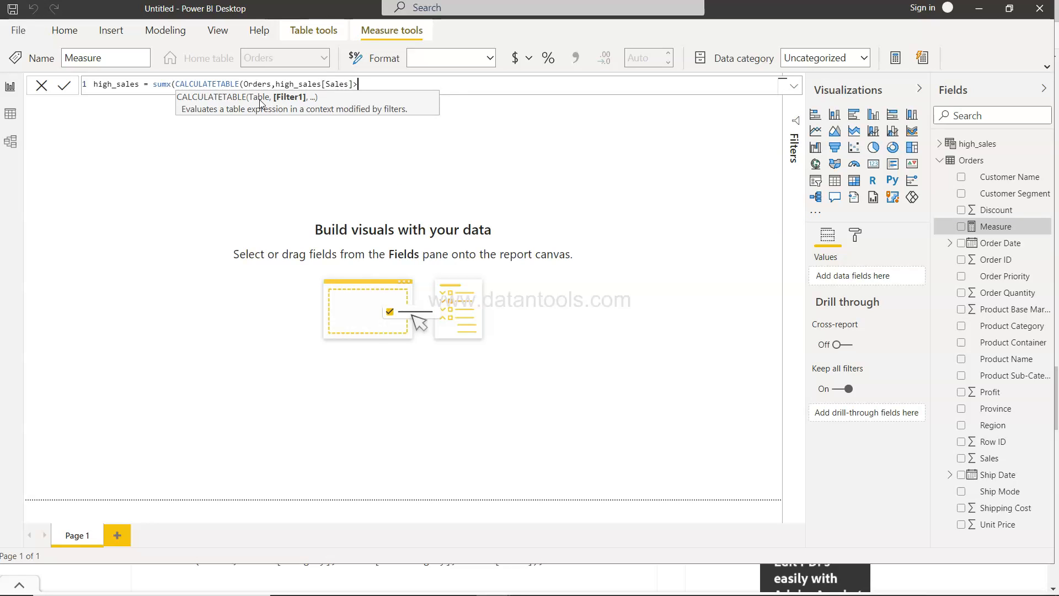
pyautogui.write('500')
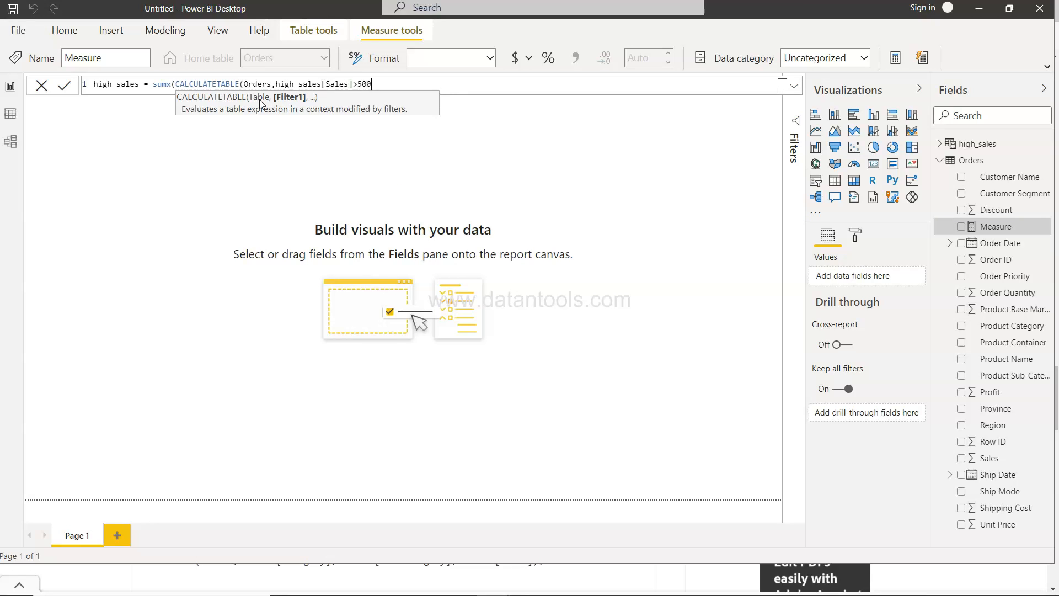
pyautogui.write(')')
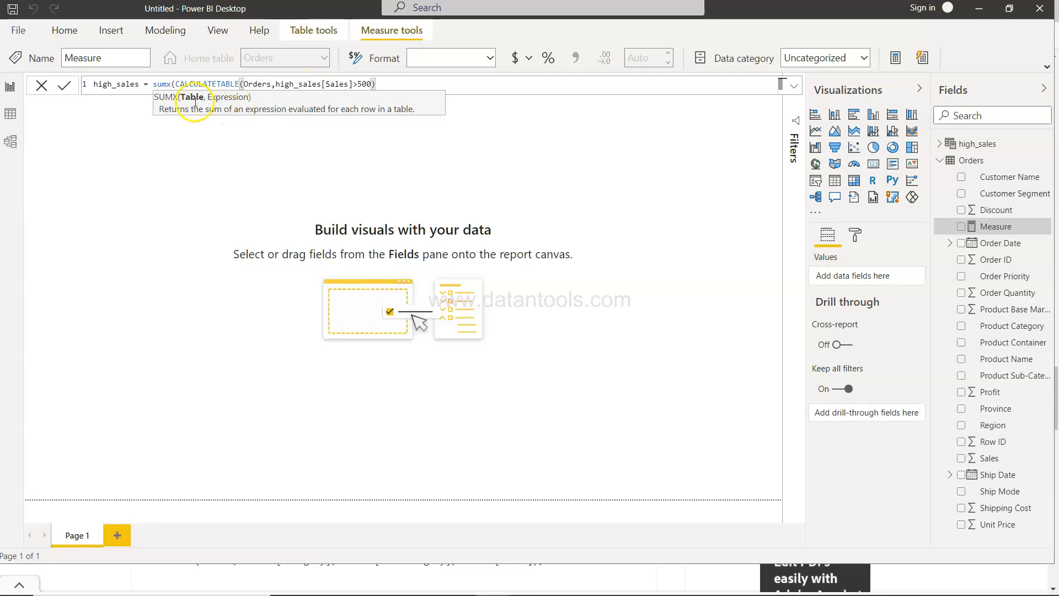
pyautogui.write(',s')
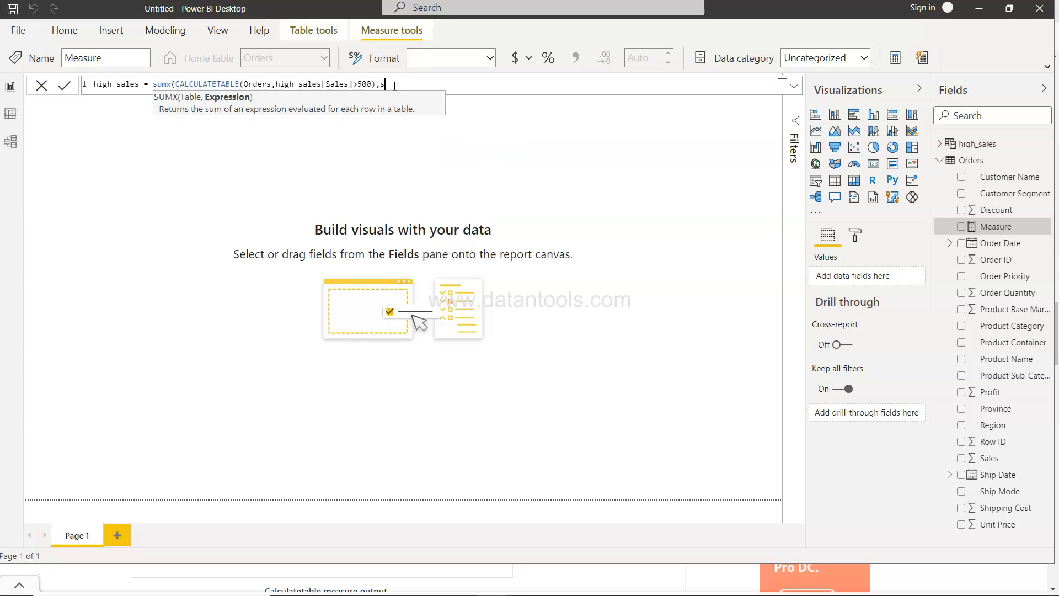
pyautogui.write('Orders[Sales])')
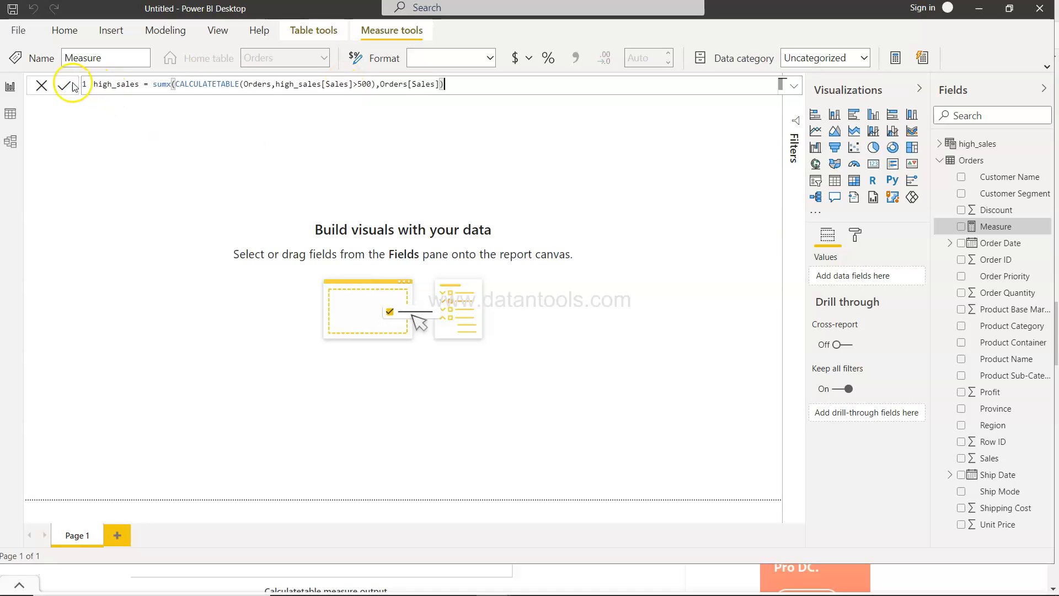
# Step: Commit the high_sales measure and display it on a card reading 14.90M
pyautogui.click(67, 84)
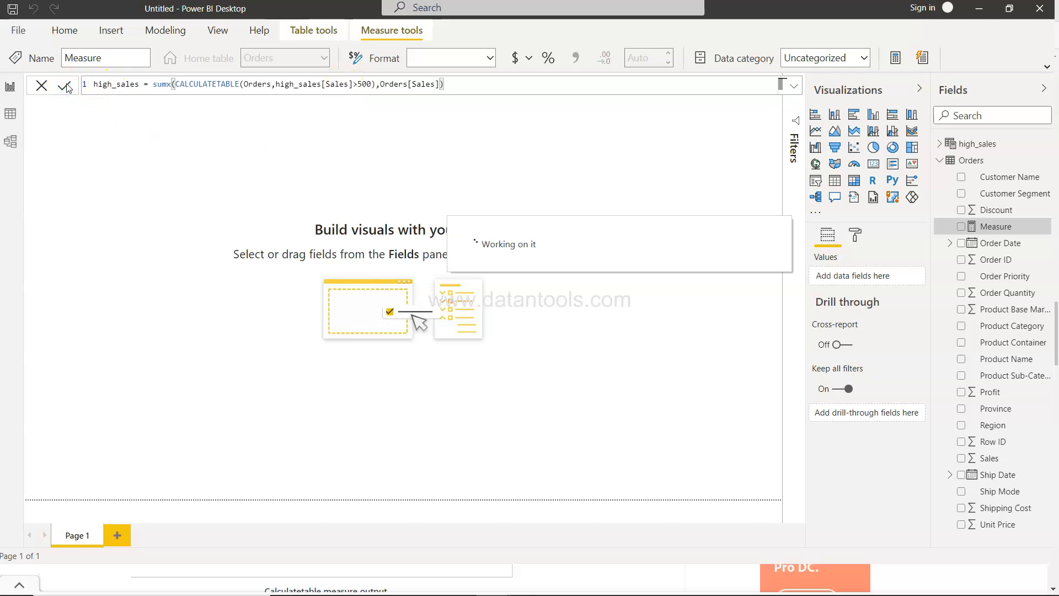
pyautogui.click(65, 84)
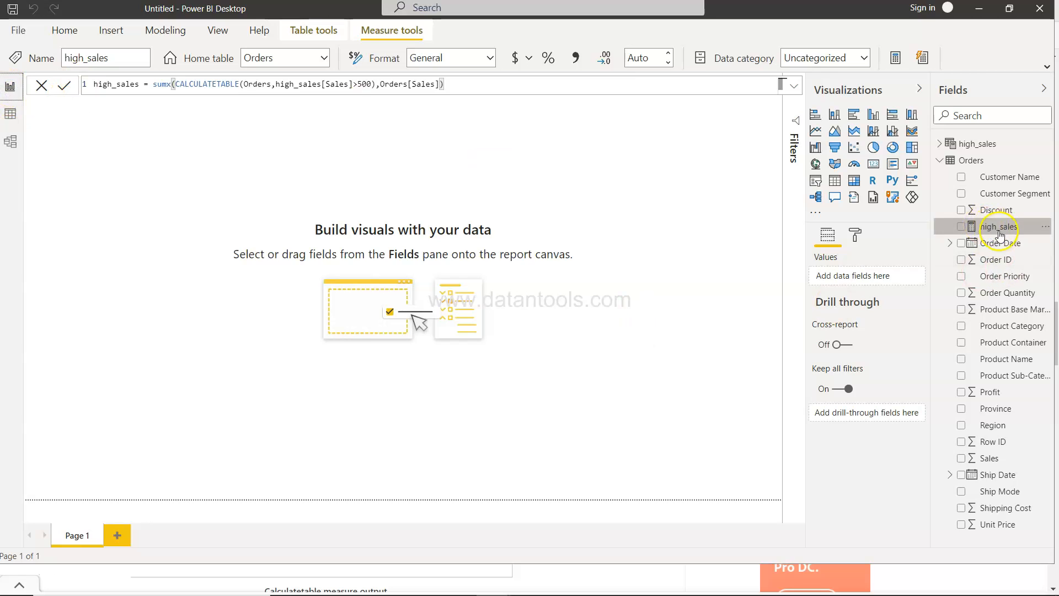
pyautogui.moveTo(971, 165)
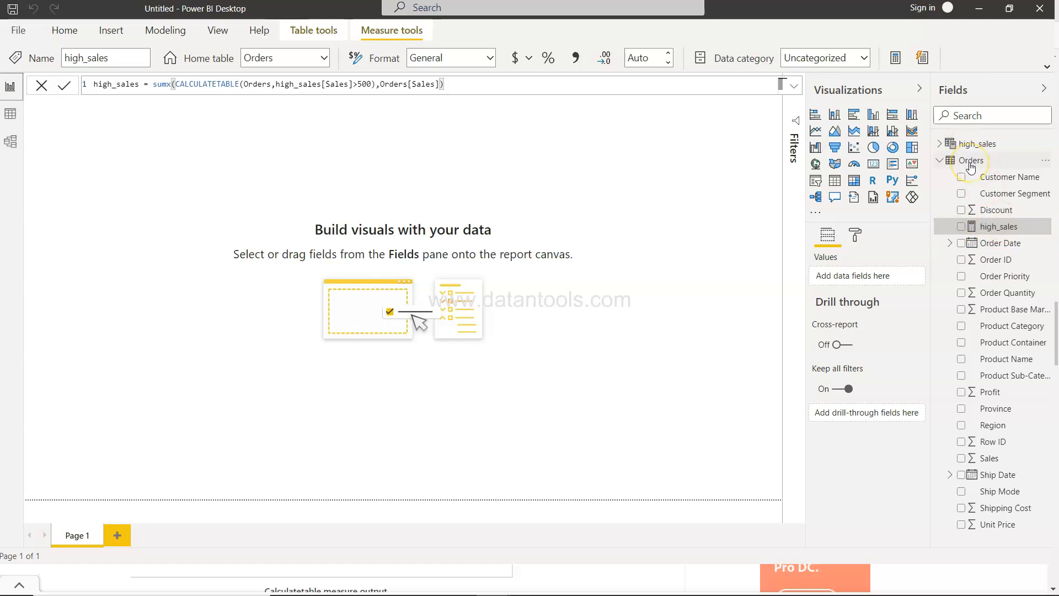
pyautogui.moveTo(970, 160)
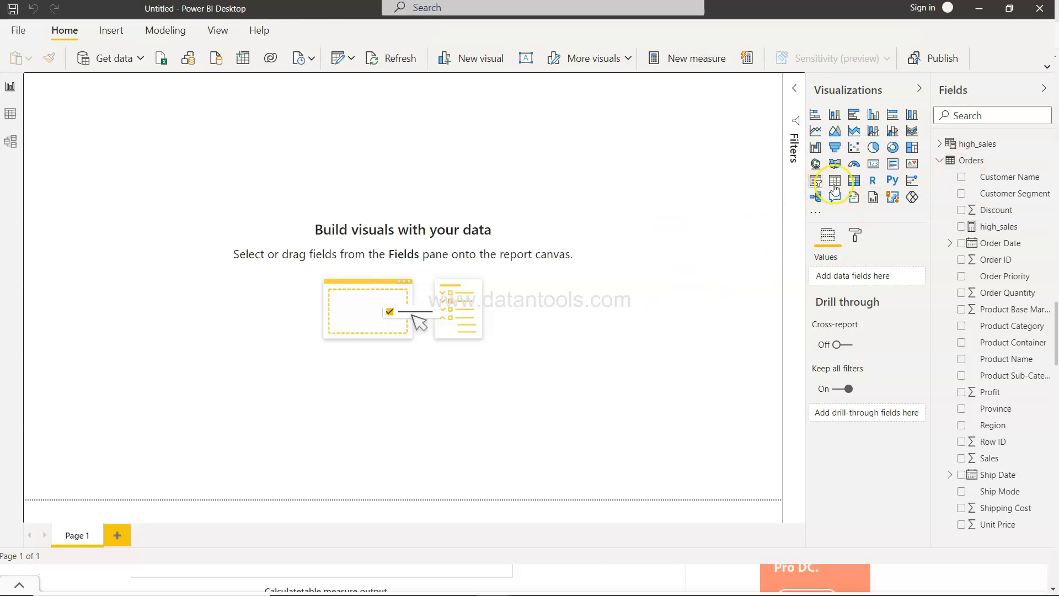
pyautogui.moveTo(873, 163)
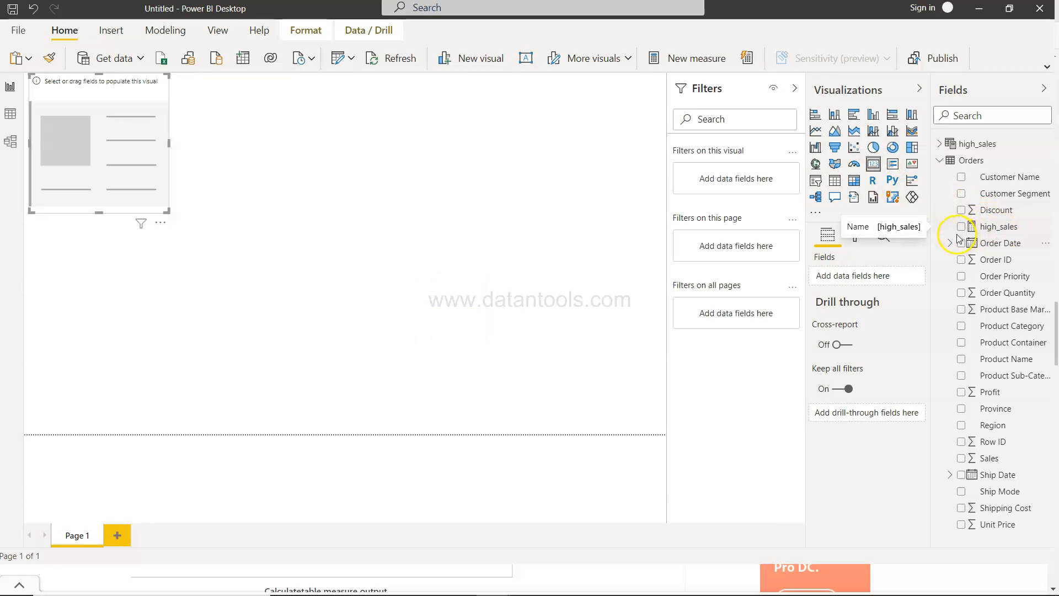
pyautogui.click(962, 226)
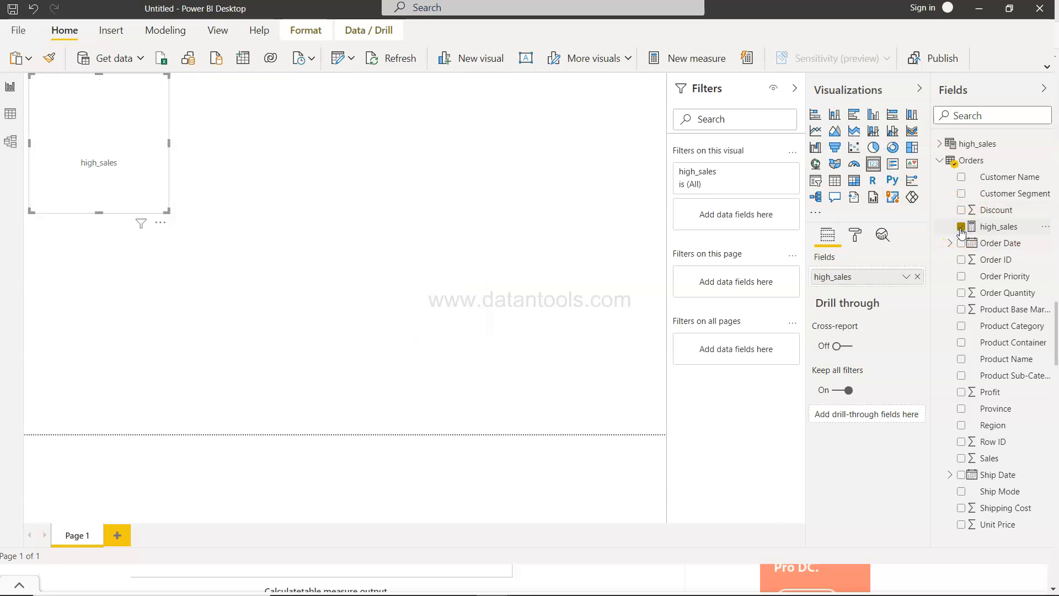
pyautogui.click(962, 226)
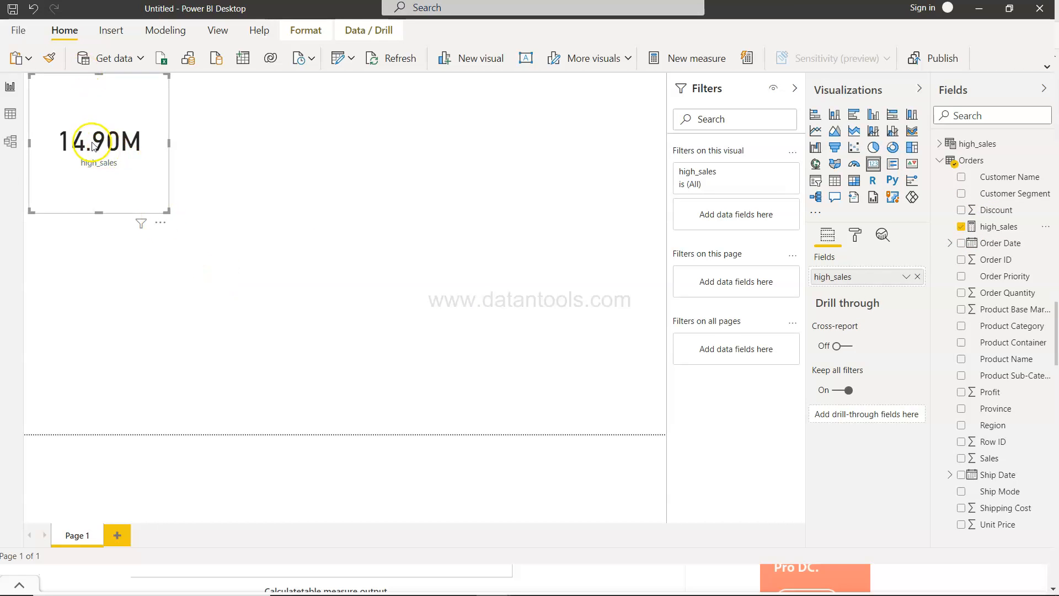
pyautogui.moveTo(108, 154)
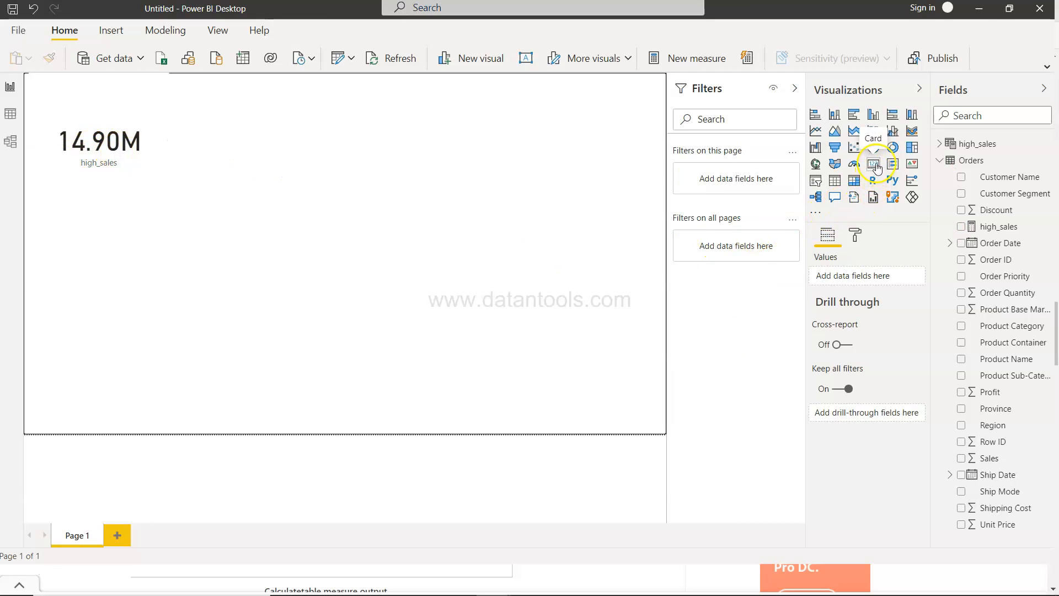
# Step: Add a second card showing total Sales of 14.90M, then select each card
pyautogui.click(873, 164)
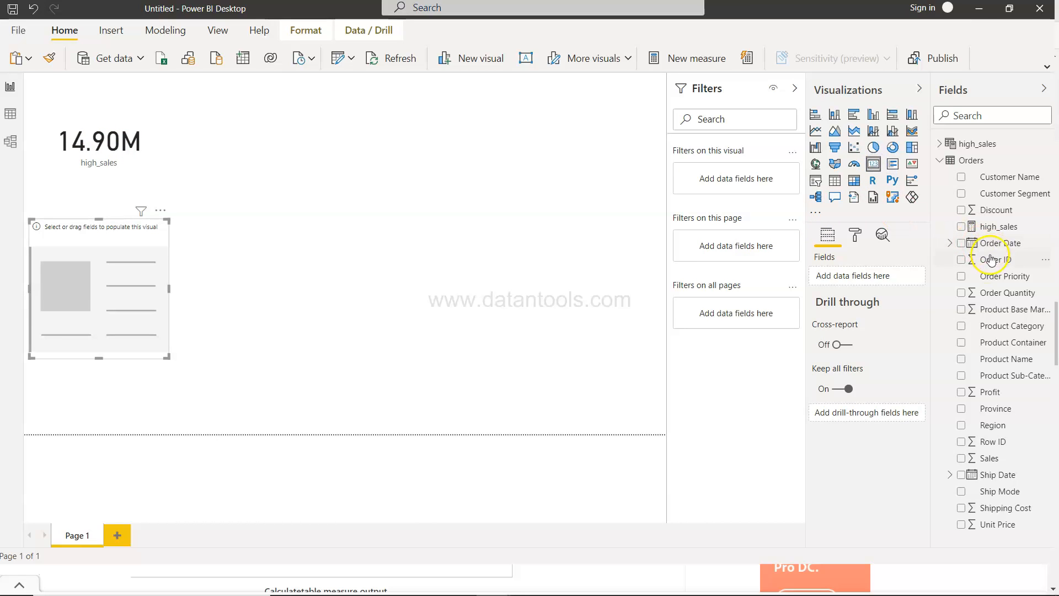
pyautogui.moveTo(966, 466)
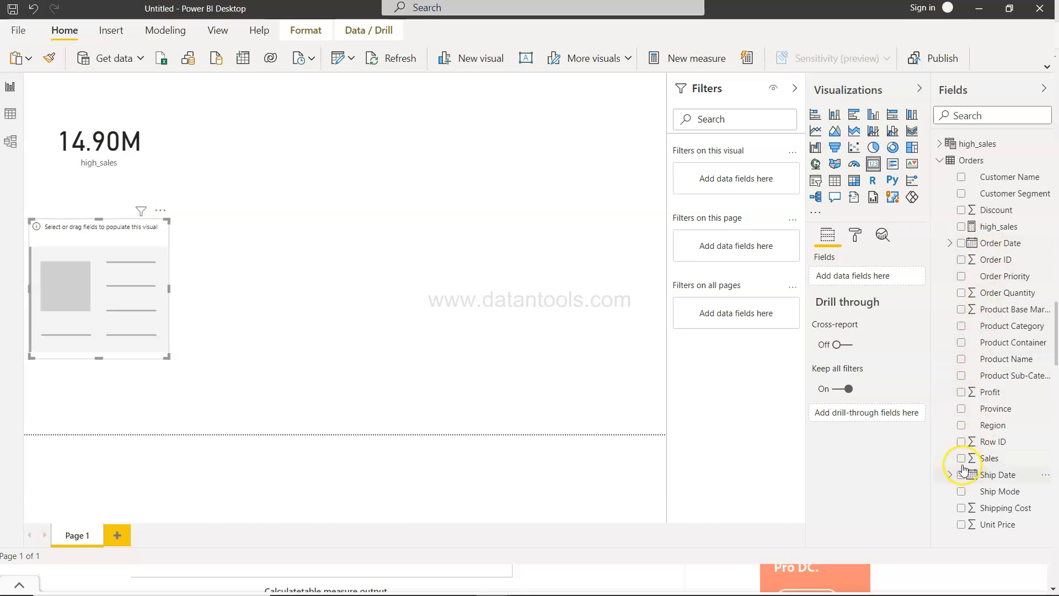
pyautogui.click(961, 458)
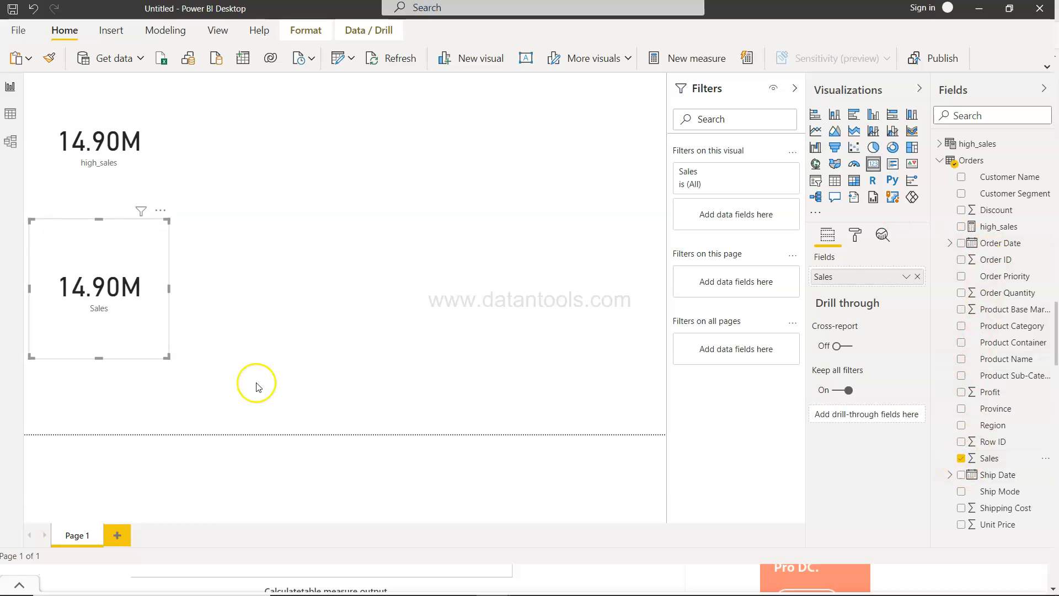
pyautogui.click(99, 142)
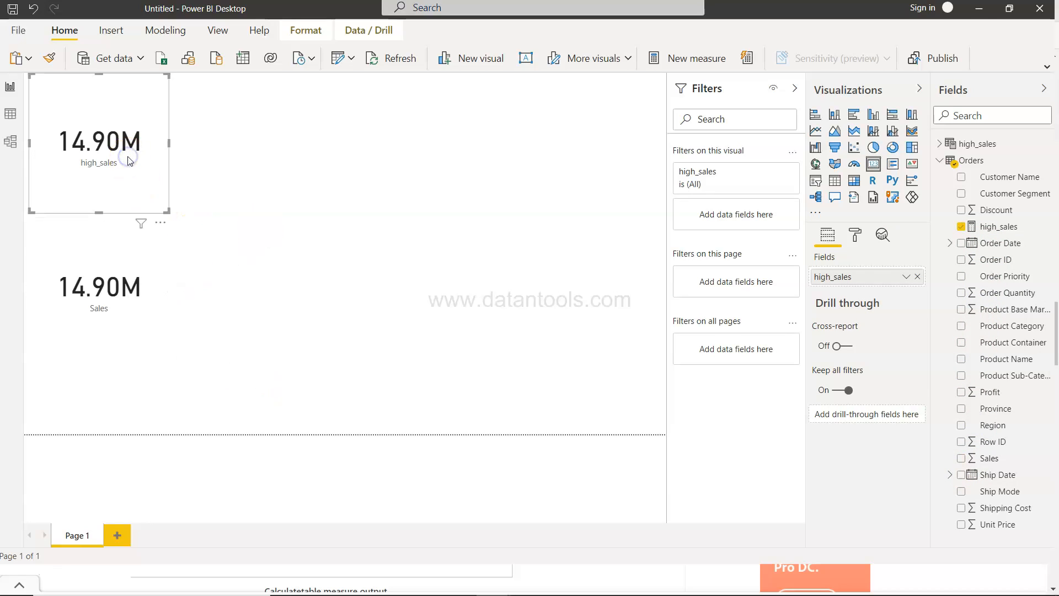
pyautogui.click(98, 291)
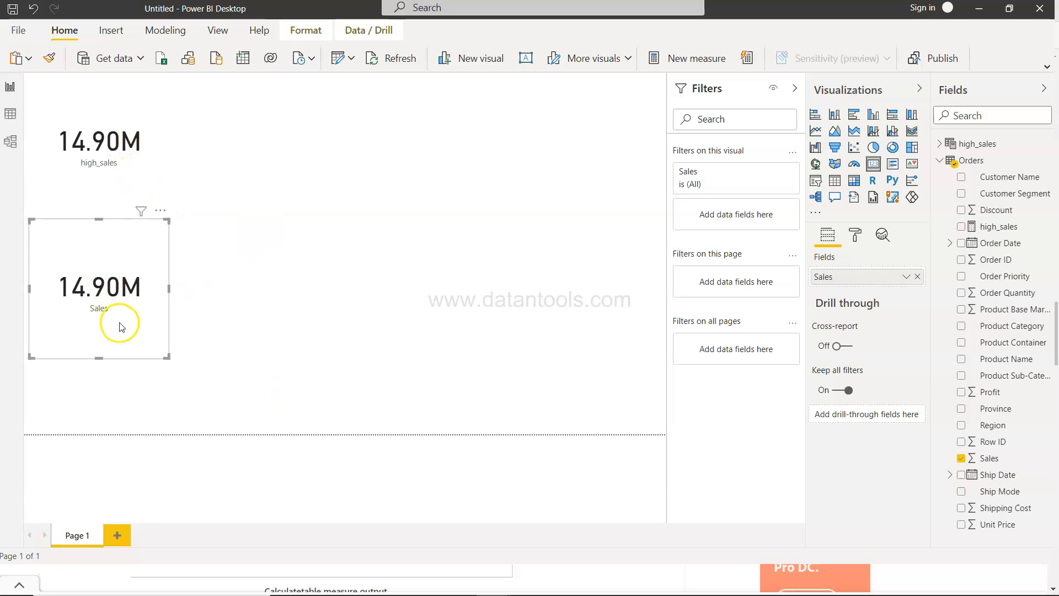
pyautogui.click(99, 142)
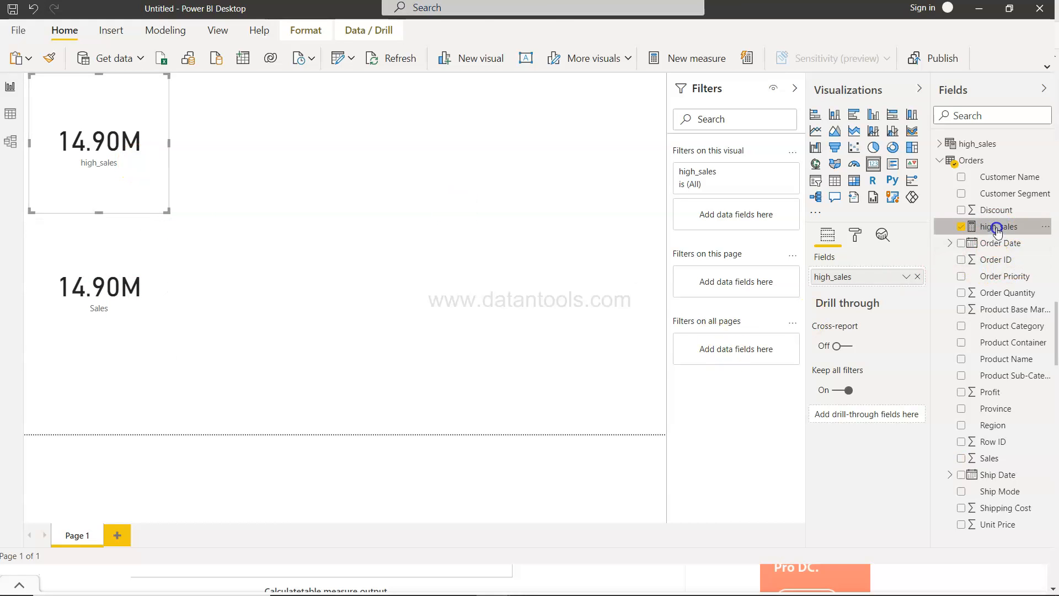
# Step: Change the high_sales filter to Orders[Sales]>500 so its card reads 14.11M
pyautogui.doubleClick(998, 226)
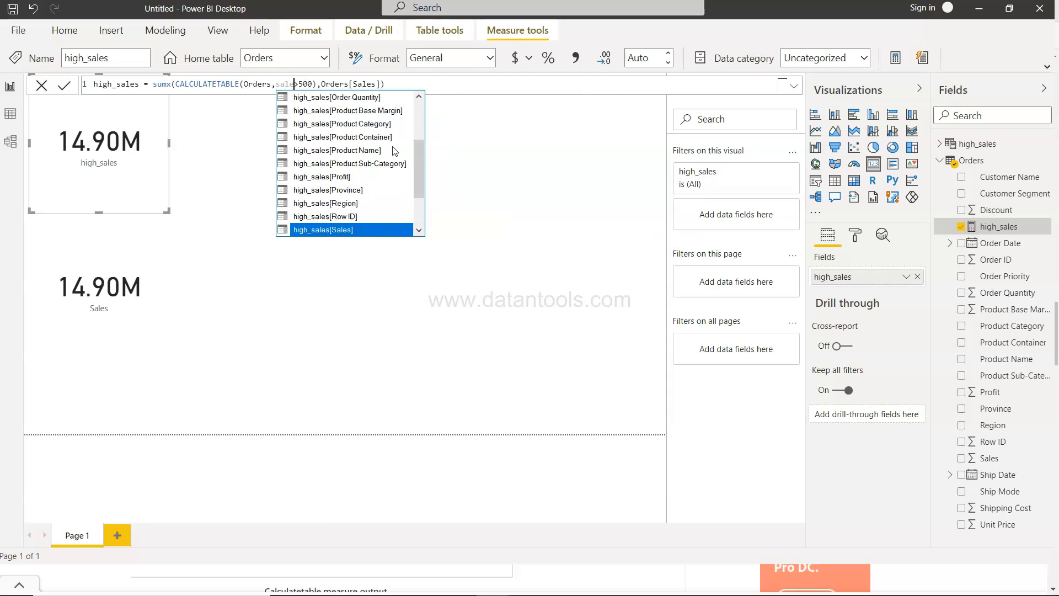
pyautogui.moveTo(354, 183)
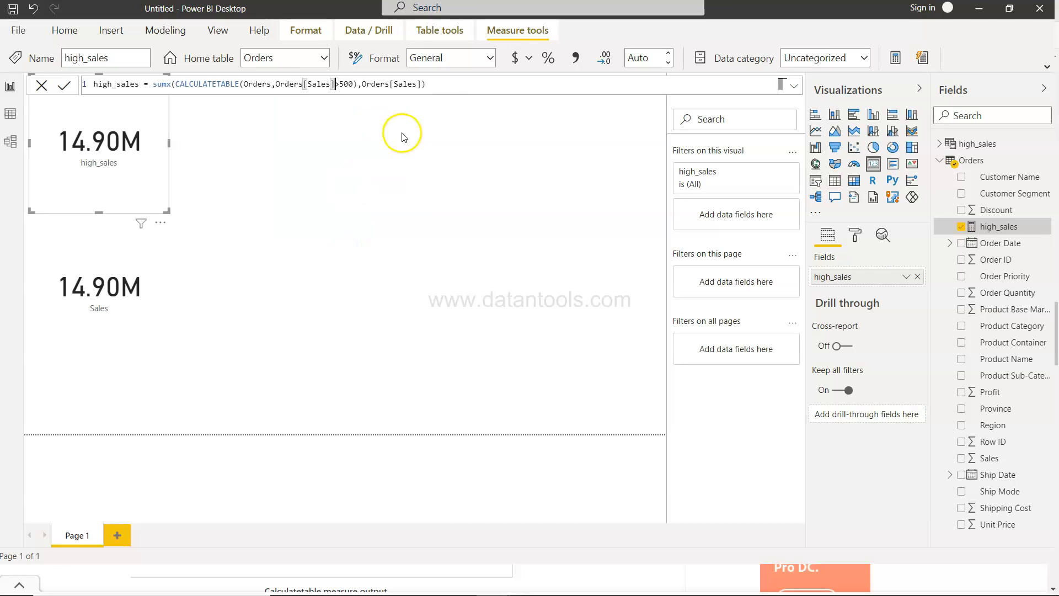
pyautogui.moveTo(437, 88)
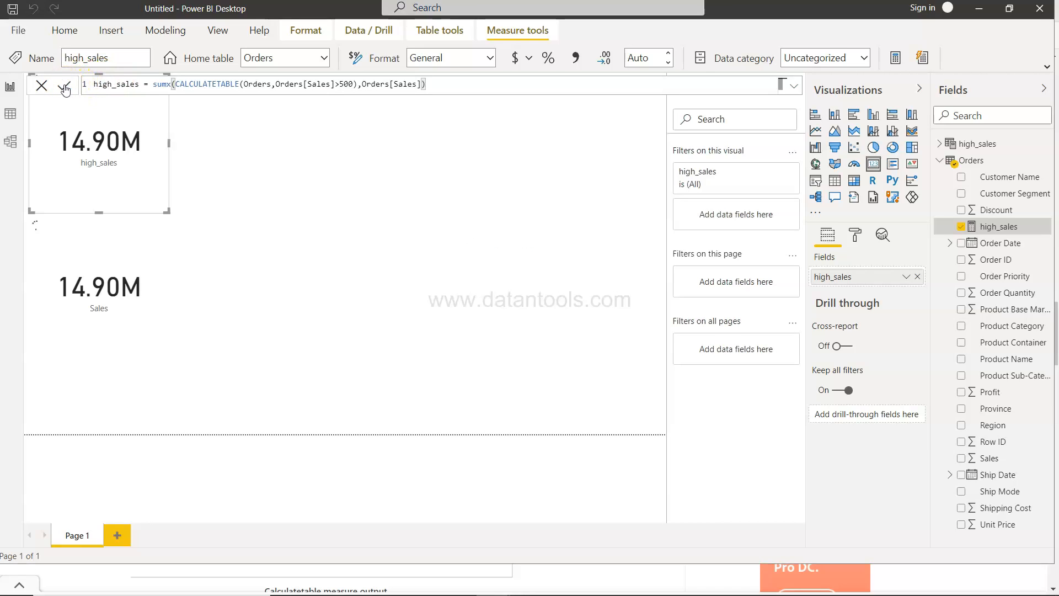
pyautogui.click(66, 85)
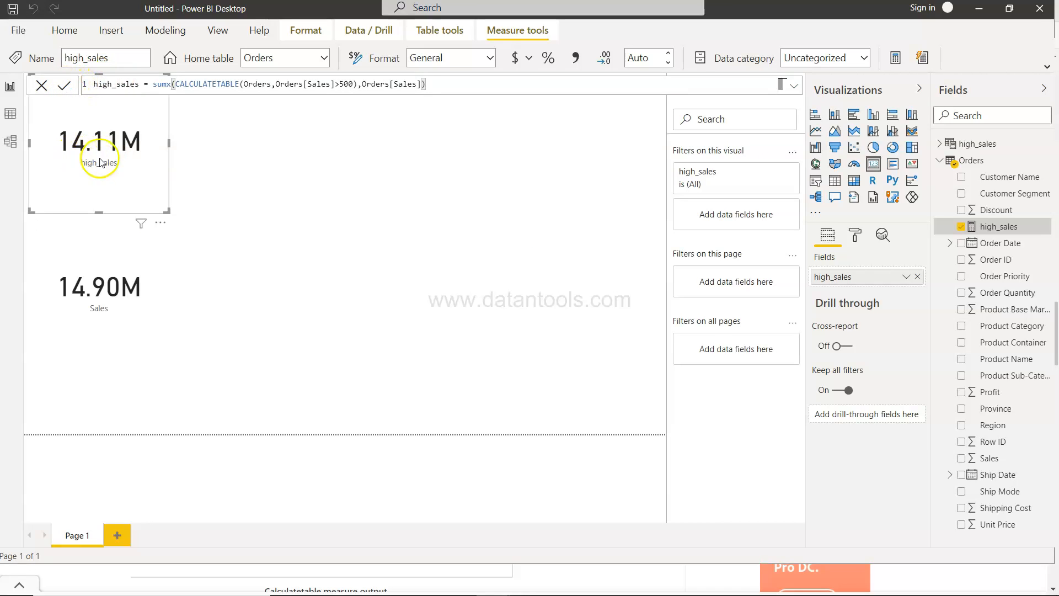
pyautogui.moveTo(106, 162)
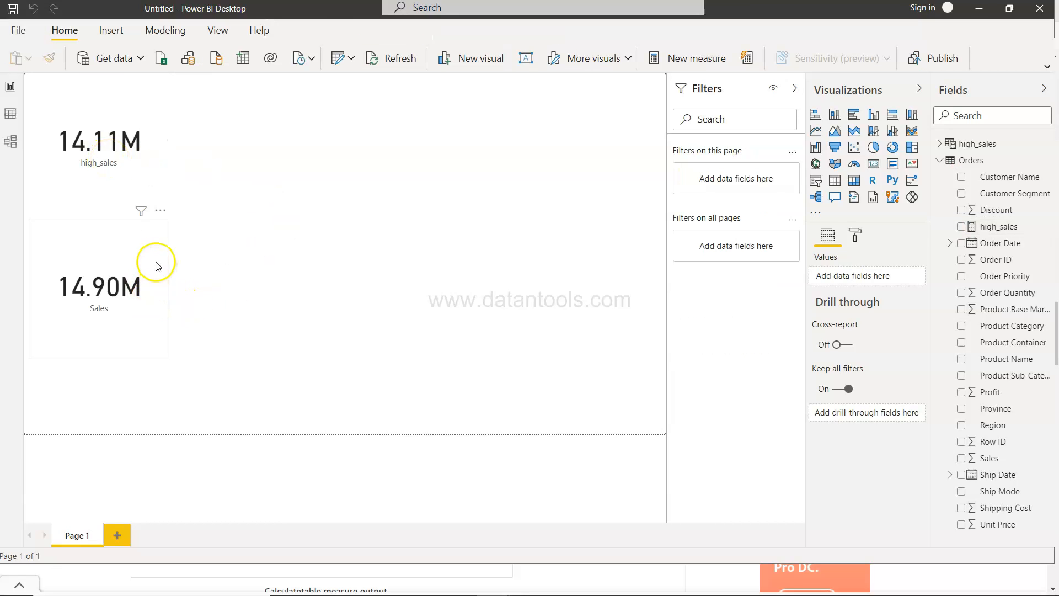
# Step: Select the high_sales measure to show its Orders[Sales]>500 DAX formula in the formula bar
pyautogui.click(99, 287)
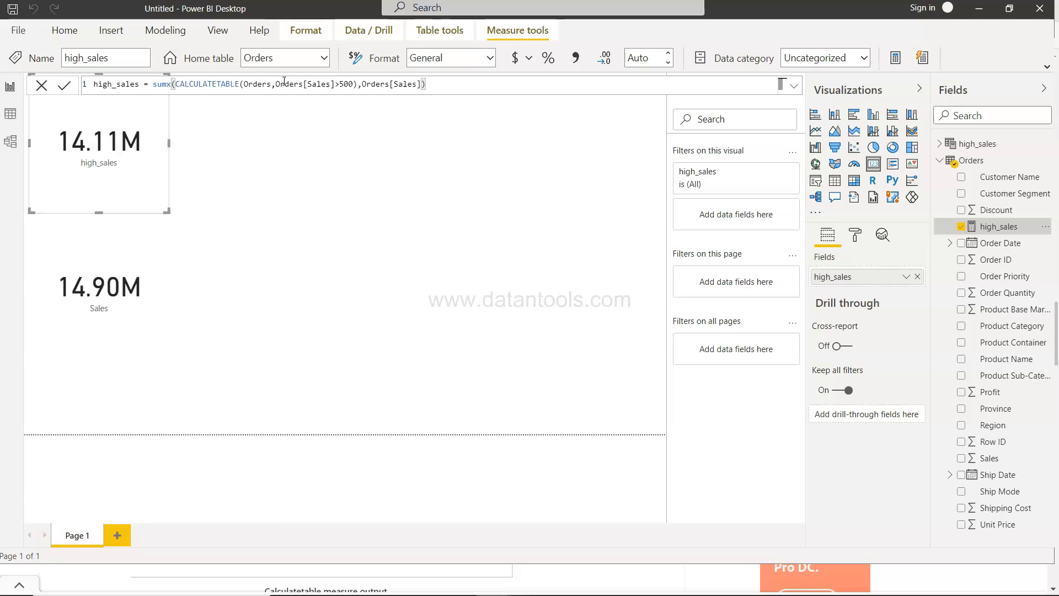
pyautogui.moveTo(912, 115)
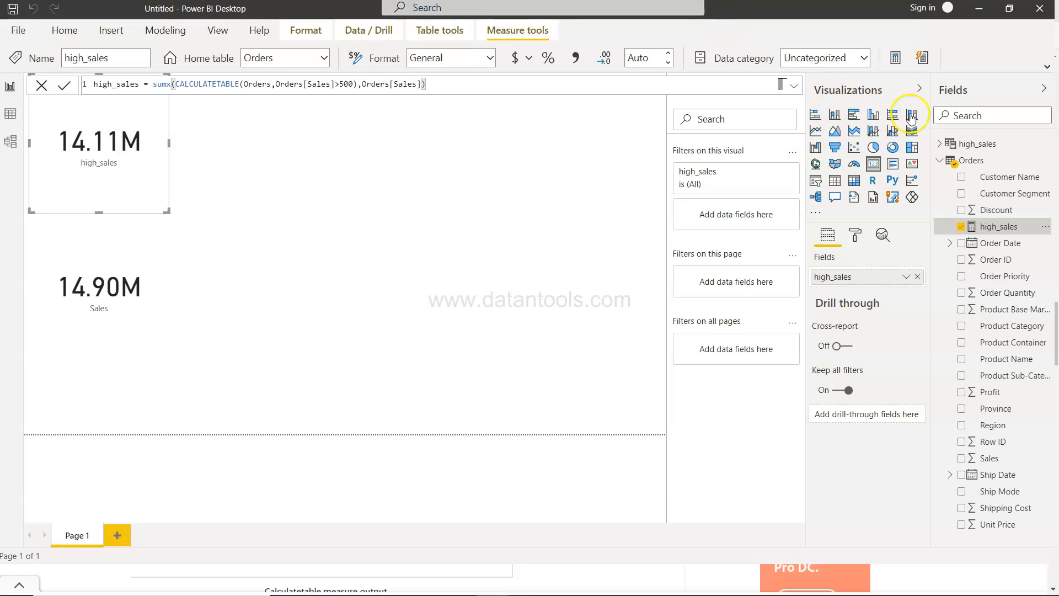
pyautogui.moveTo(200, 183)
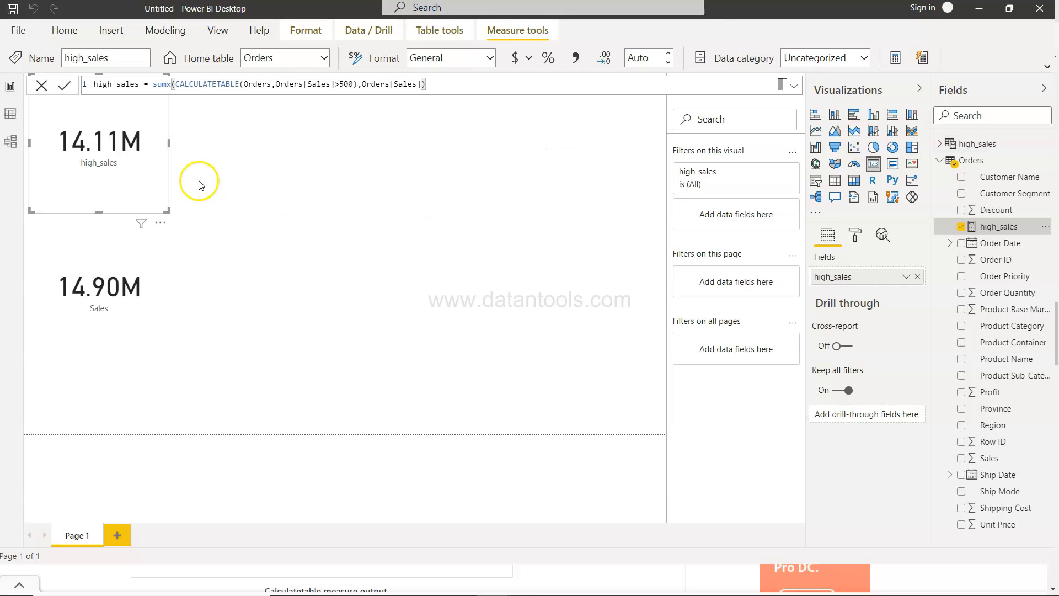